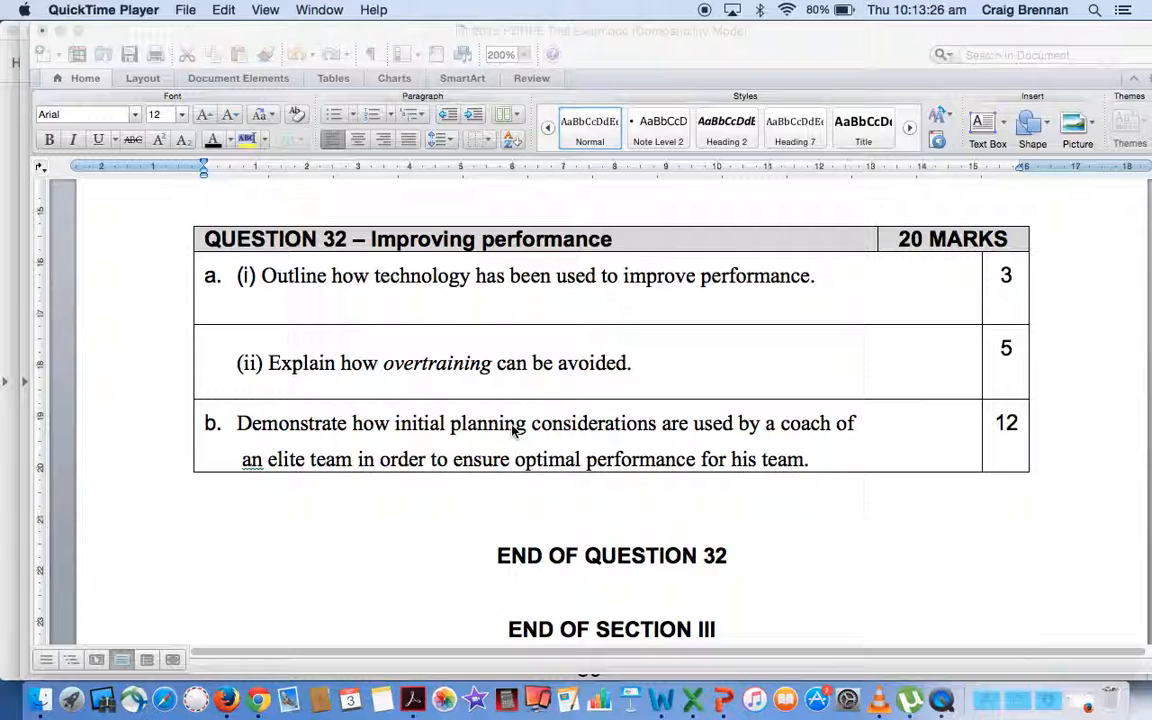
{"action": "mouse_move", "coordinate": [532, 436]}
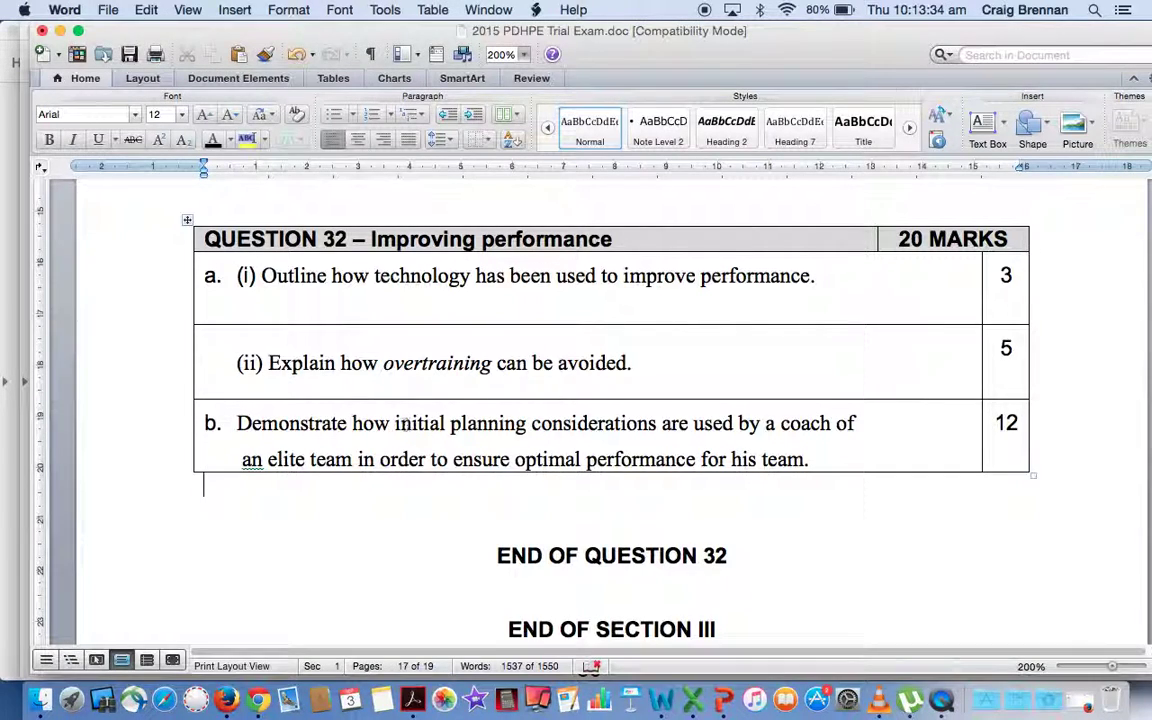
Highlight a phrase on syllabus page 59 about planning considerations for improving performance.
{"action": "left_click_drag", "start_coordinate": [394, 424], "coordinate": [658, 424]}
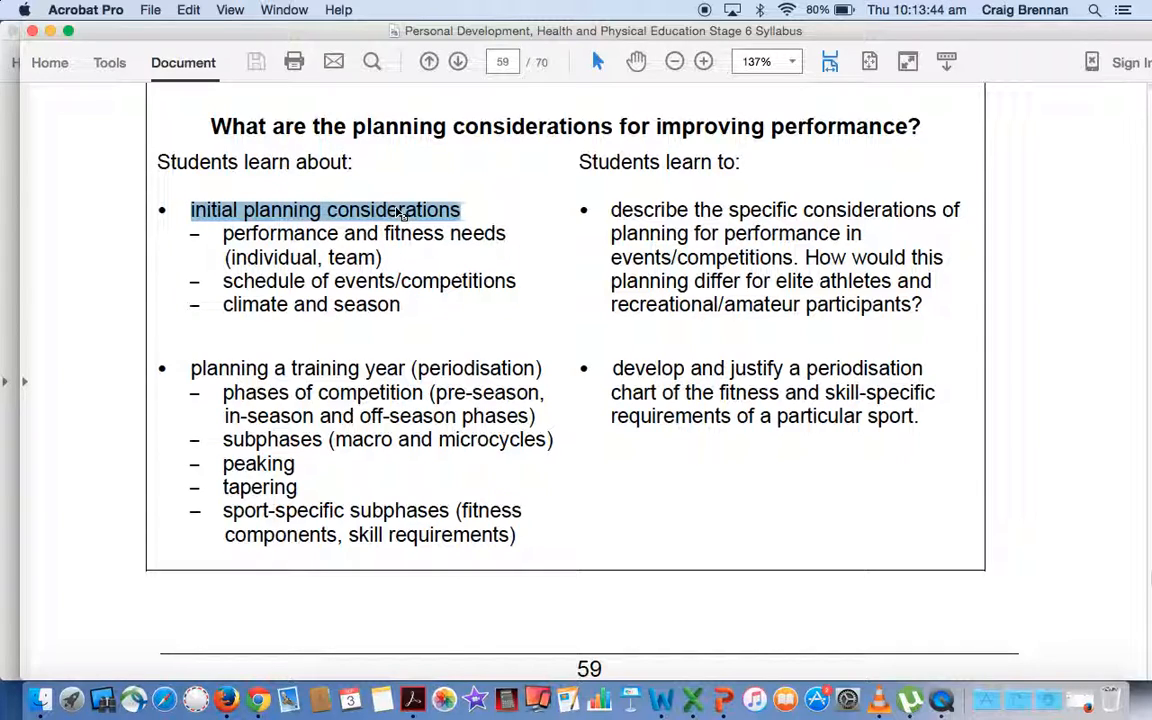
{"action": "mouse_move", "coordinate": [196, 288]}
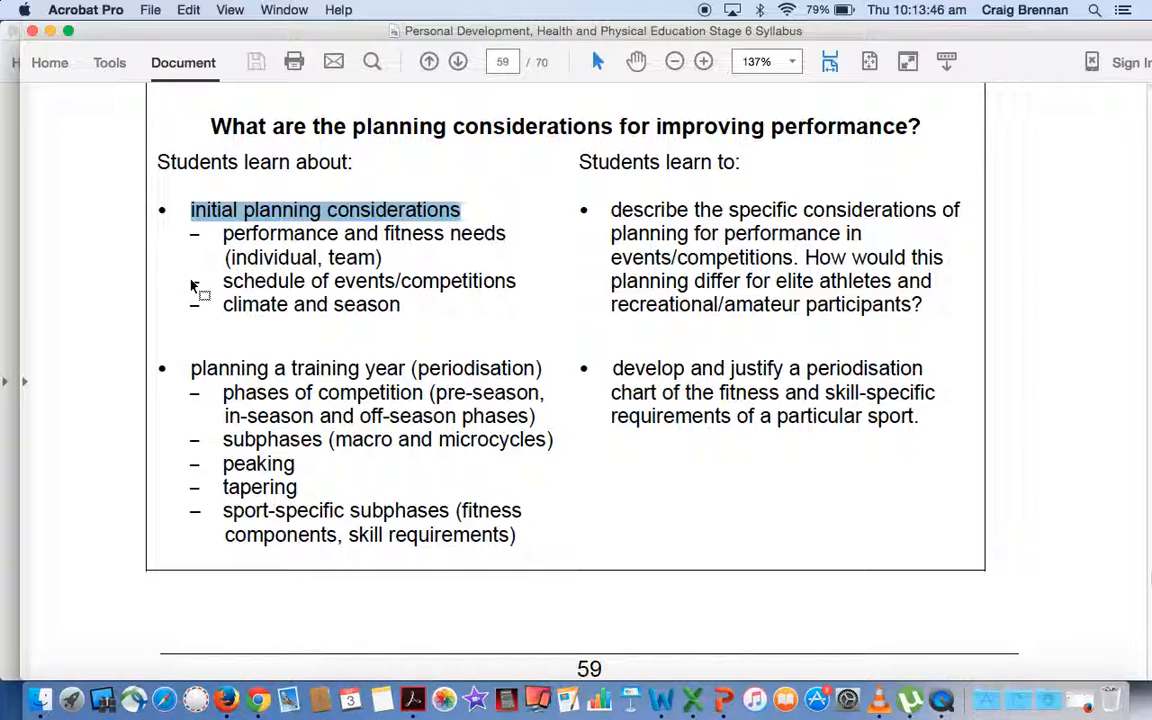
{"action": "mouse_move", "coordinate": [196, 312]}
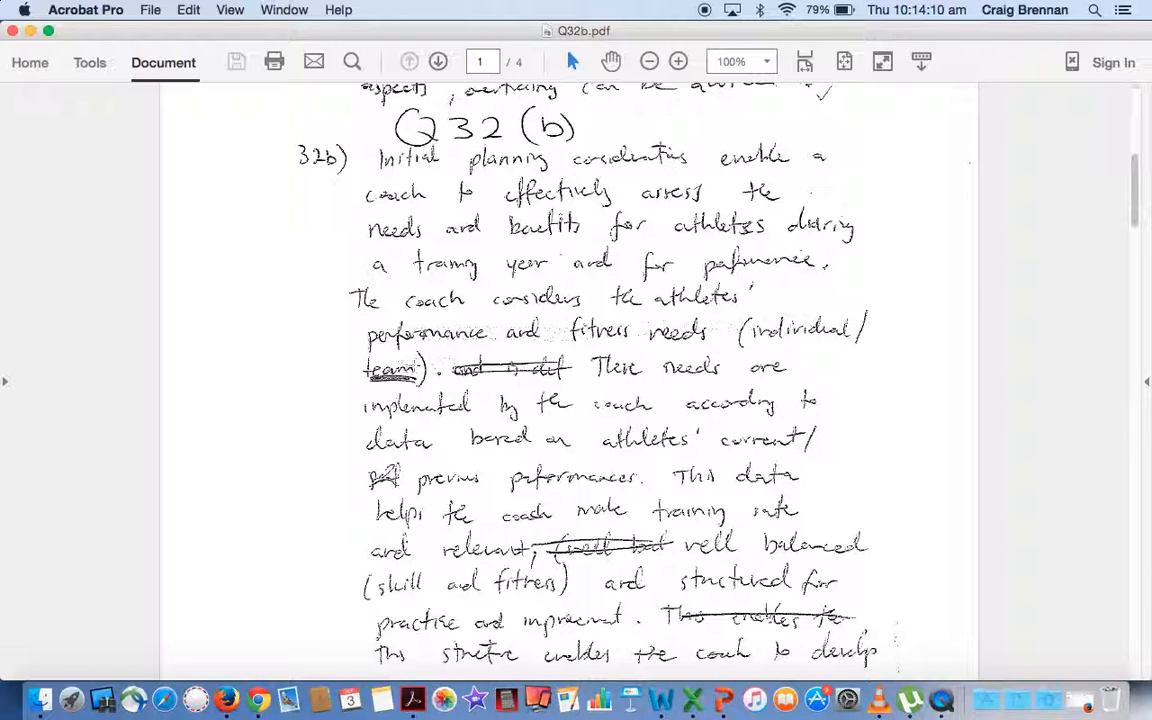
Scroll down to the end of the first page of the handwritten Q32b answer.
{"action": "scroll", "scroll_direction": "down", "scroll_amount": 3}
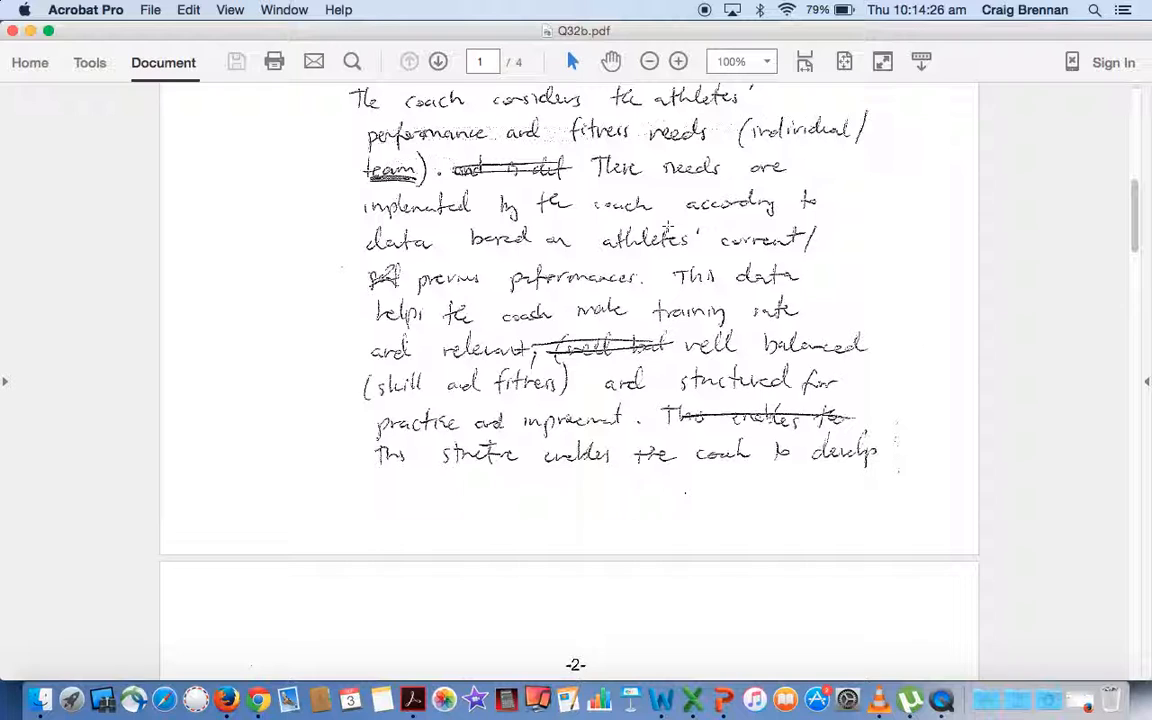
{"action": "scroll", "scroll_direction": "down", "scroll_amount": 3}
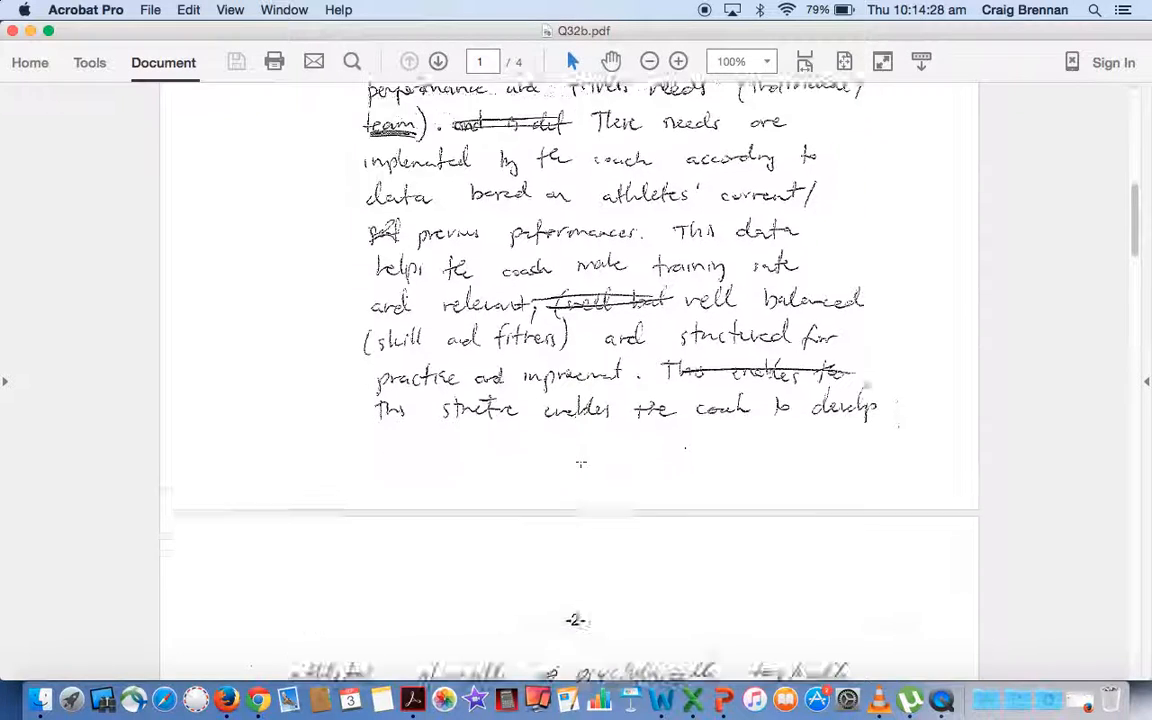
{"action": "scroll", "scroll_direction": "down", "scroll_amount": 3}
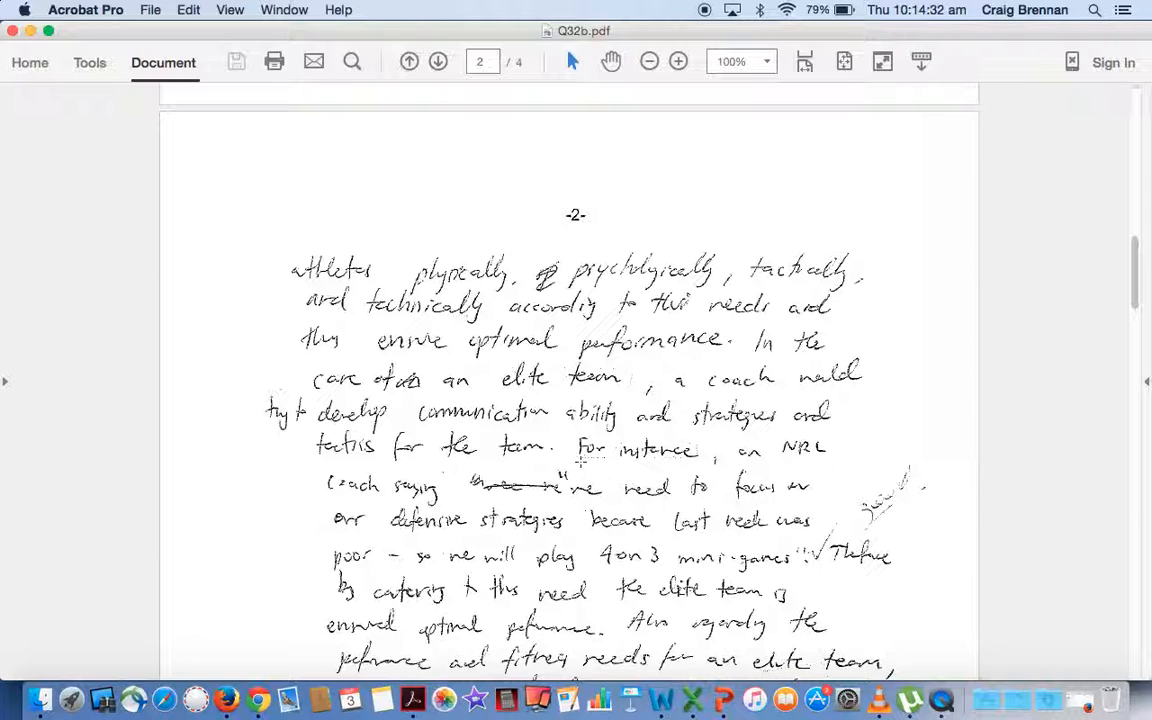
Scroll through page 2 of the Q32b answer down to the 'Additional writing space' note.
{"action": "scroll", "scroll_direction": "down", "scroll_amount": 3}
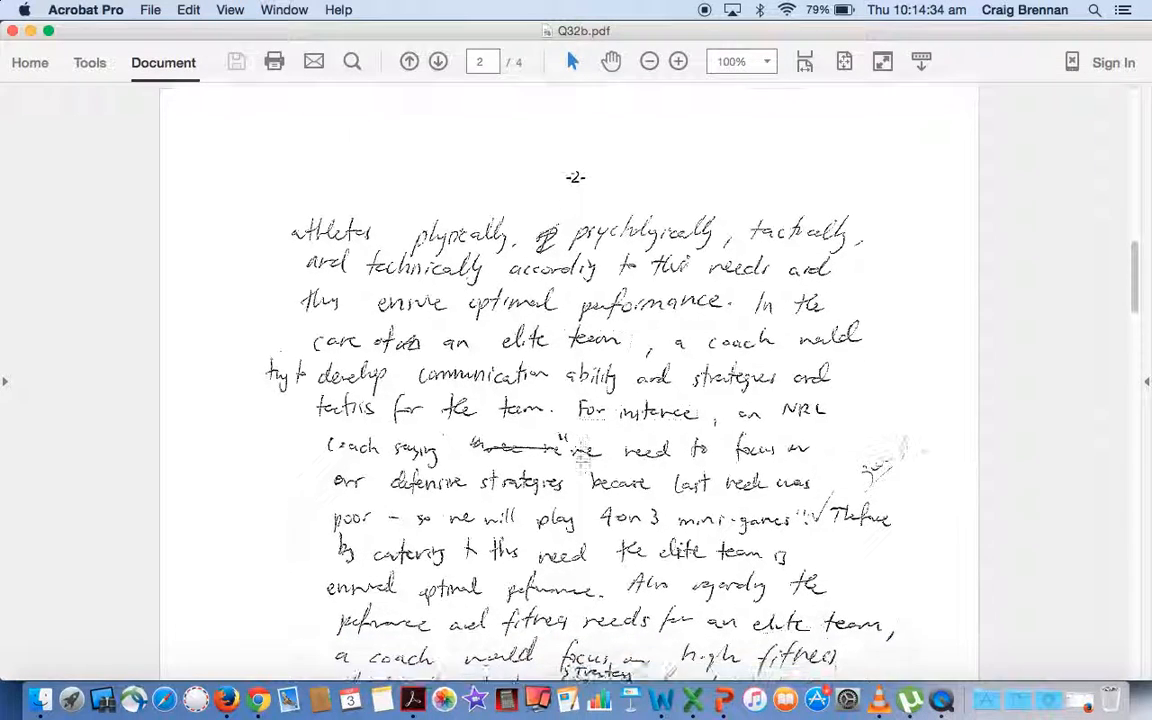
{"action": "scroll", "scroll_direction": "down", "scroll_amount": 3}
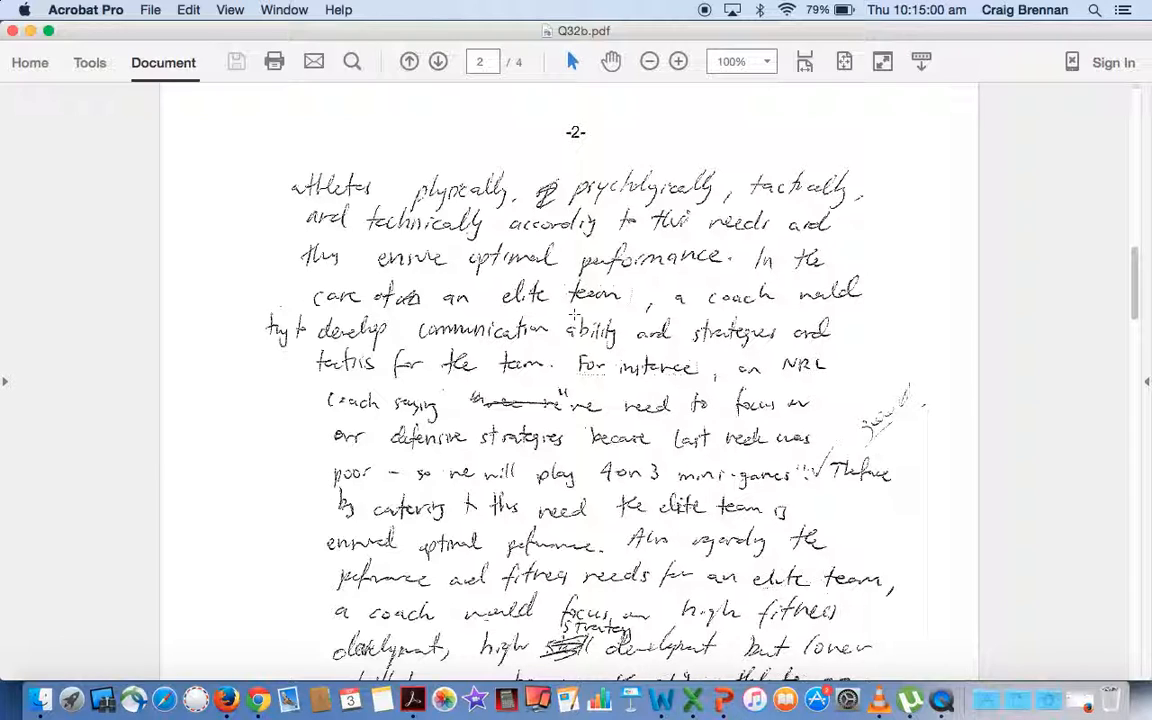
{"action": "scroll", "scroll_direction": "down", "scroll_amount": 3}
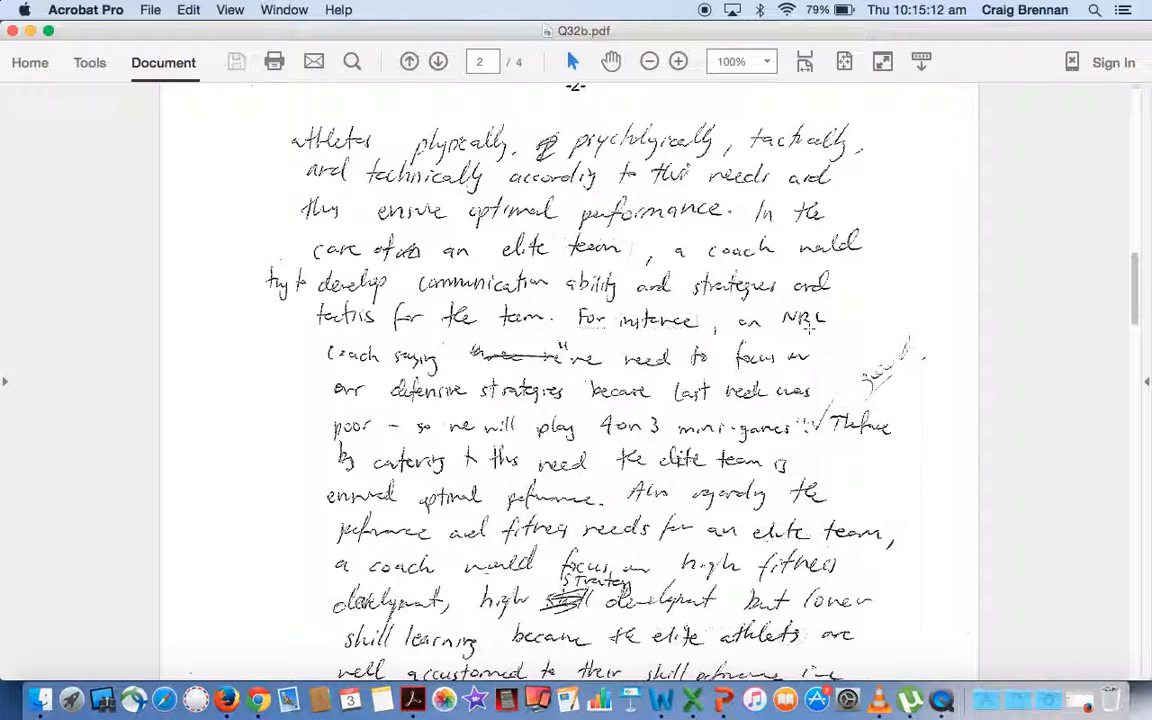
{"action": "scroll", "scroll_direction": "down", "scroll_amount": 3}
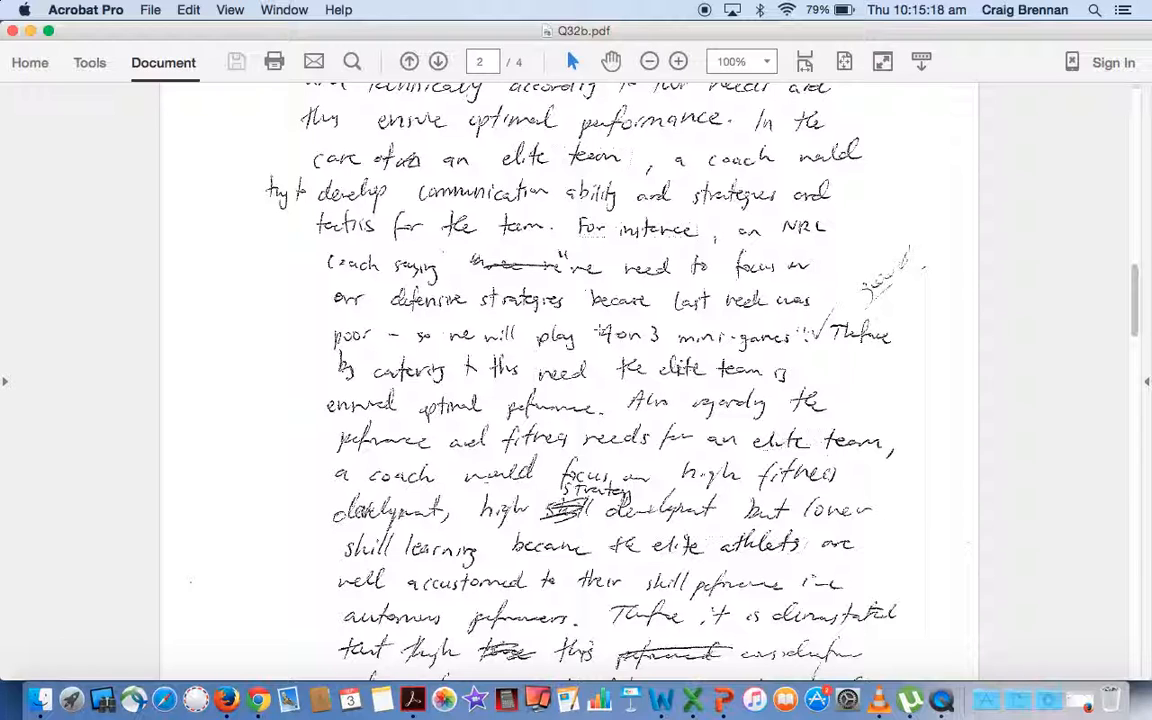
{"action": "scroll", "scroll_direction": "down", "scroll_amount": 3}
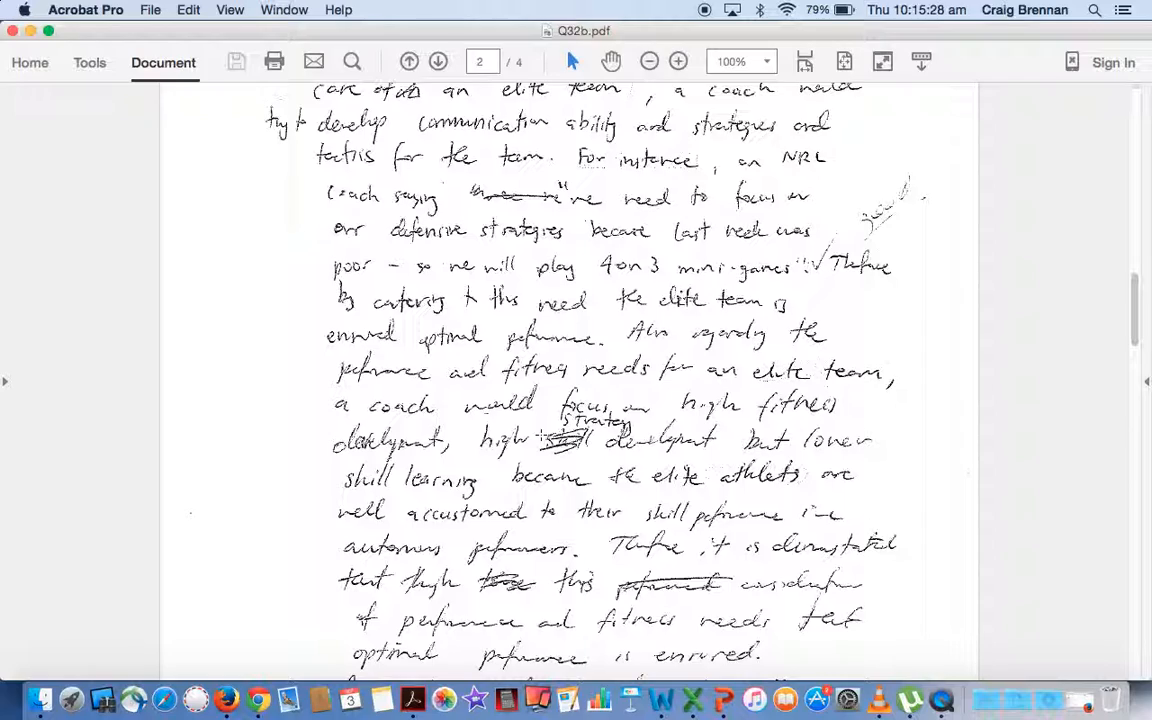
{"action": "scroll", "scroll_direction": "down", "scroll_amount": 3}
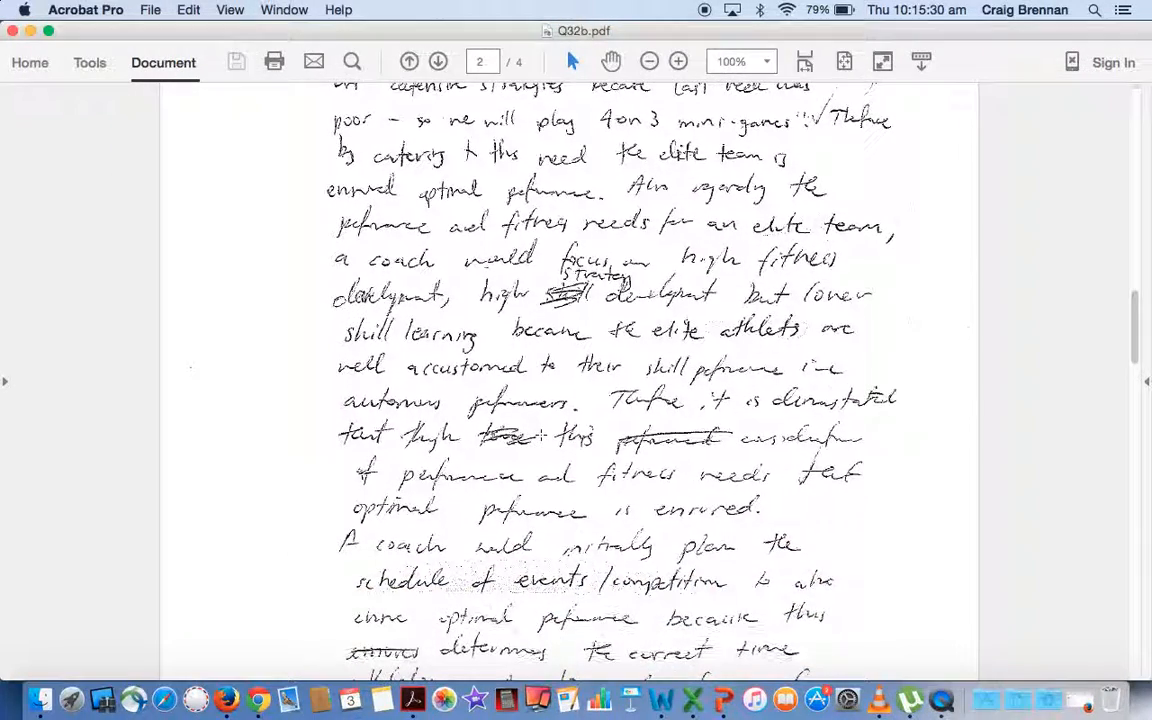
{"action": "scroll", "scroll_direction": "down", "scroll_amount": 3}
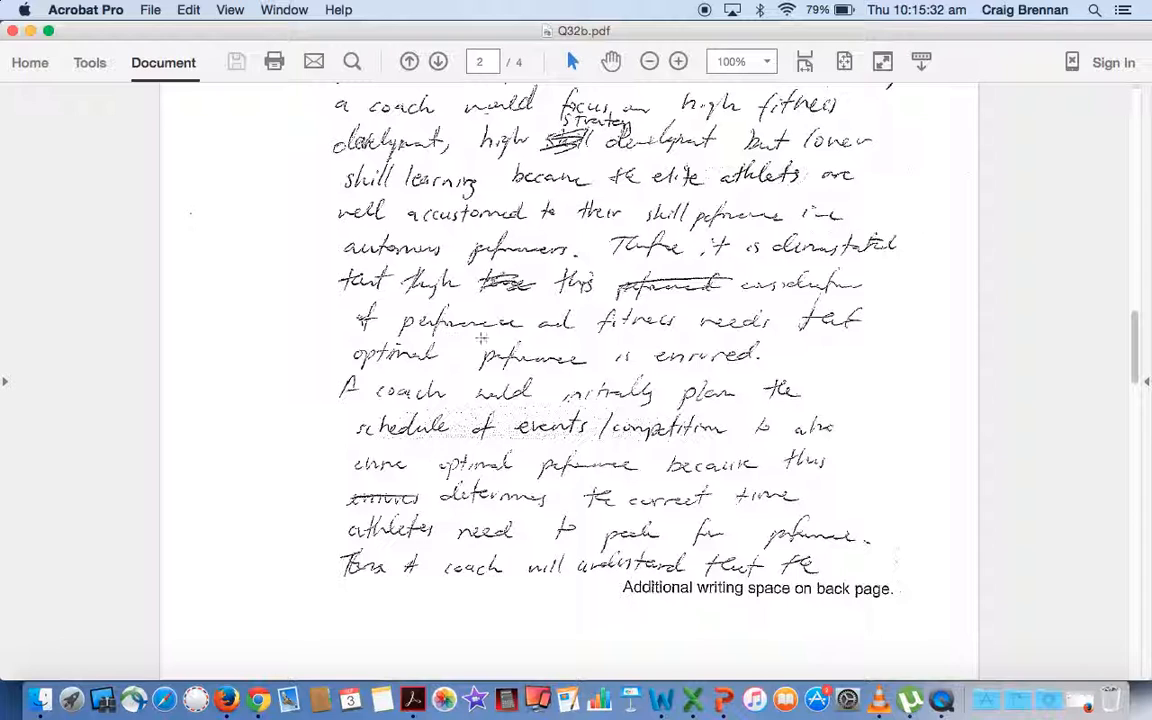
{"action": "scroll", "scroll_direction": "down", "scroll_amount": 3}
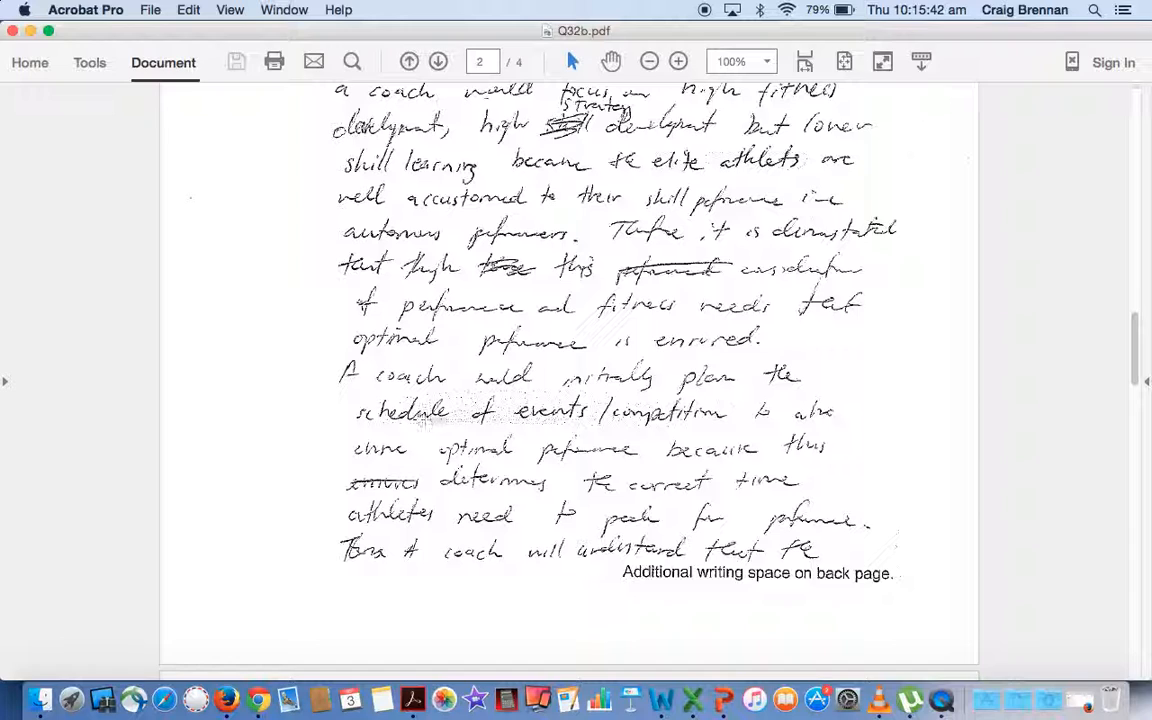
{"action": "scroll", "scroll_direction": "down", "scroll_amount": 3}
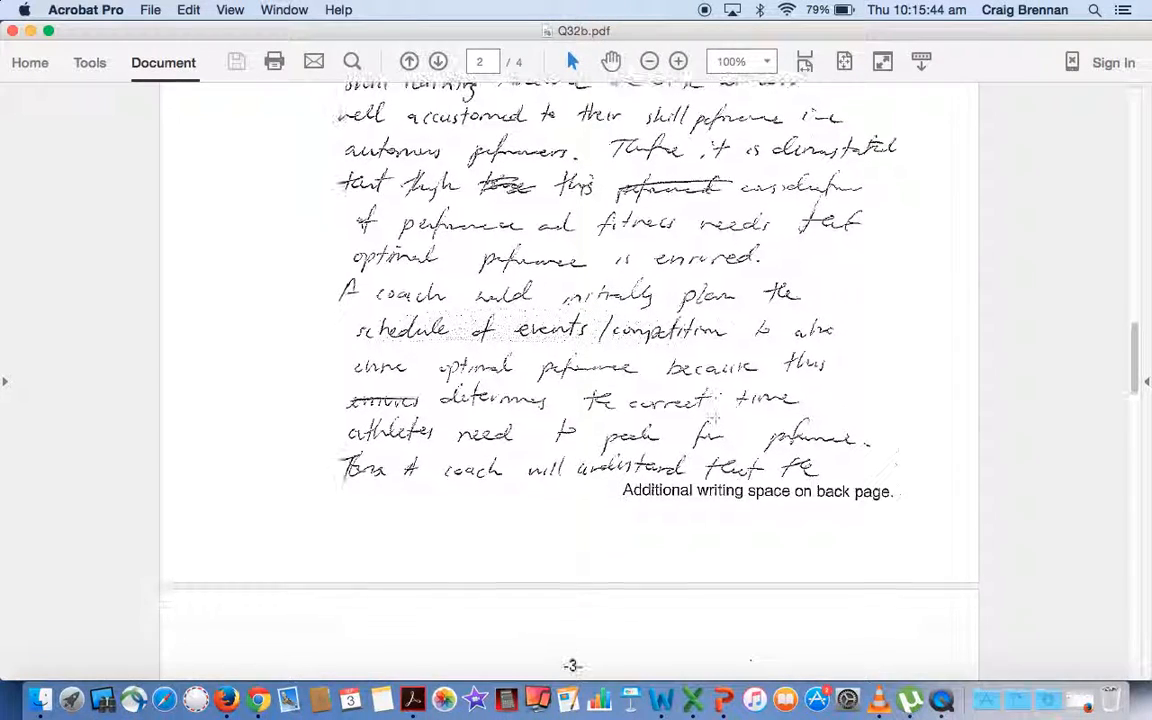
{"action": "scroll", "scroll_direction": "down", "scroll_amount": 3}
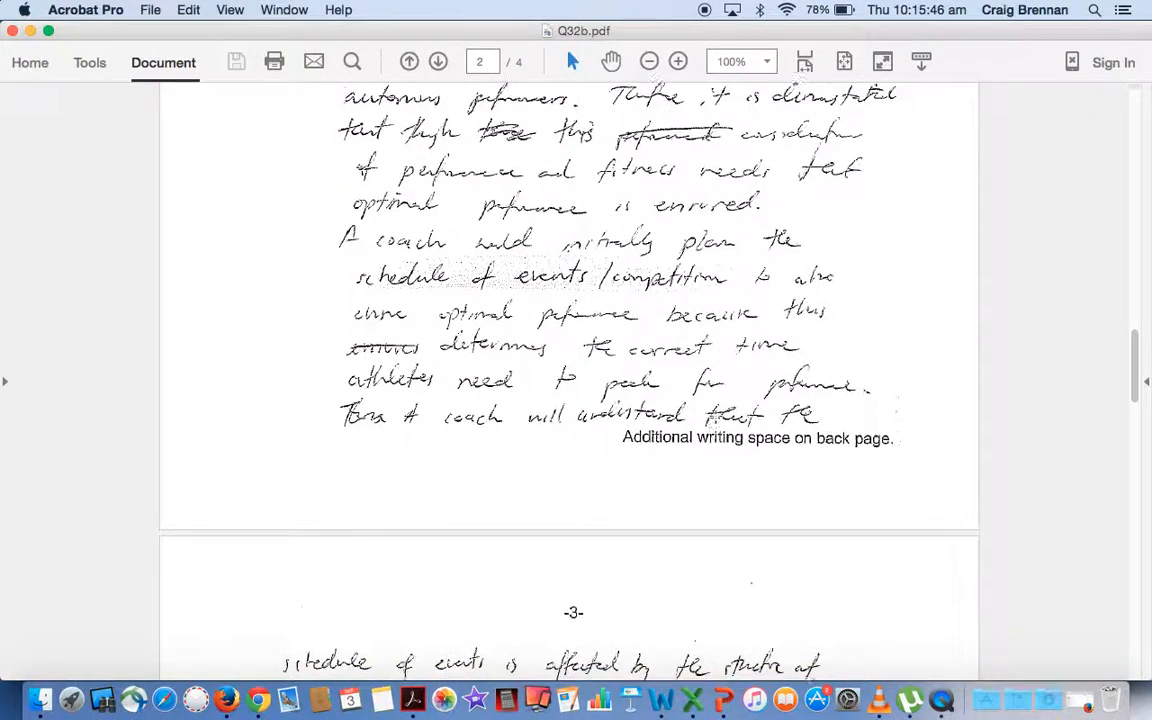
{"action": "scroll", "scroll_direction": "down", "scroll_amount": 3}
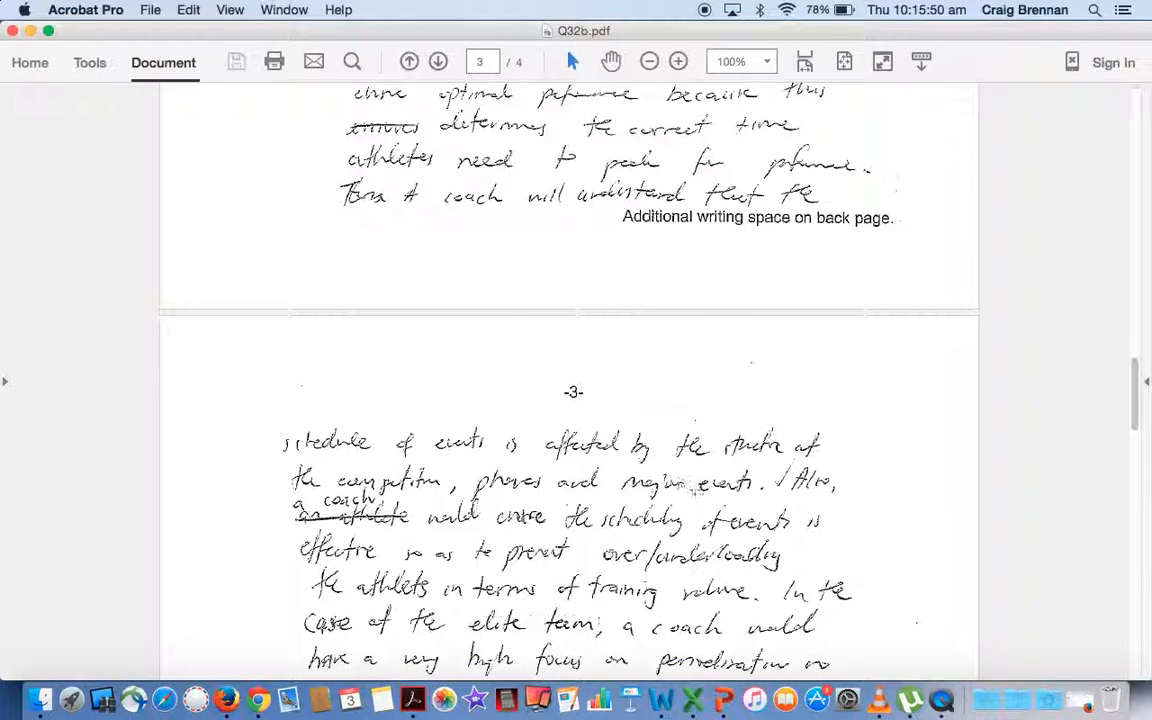
Scroll through page 3 of the Q32b answer until page 4 begins to appear.
{"action": "scroll", "scroll_direction": "down", "scroll_amount": 3}
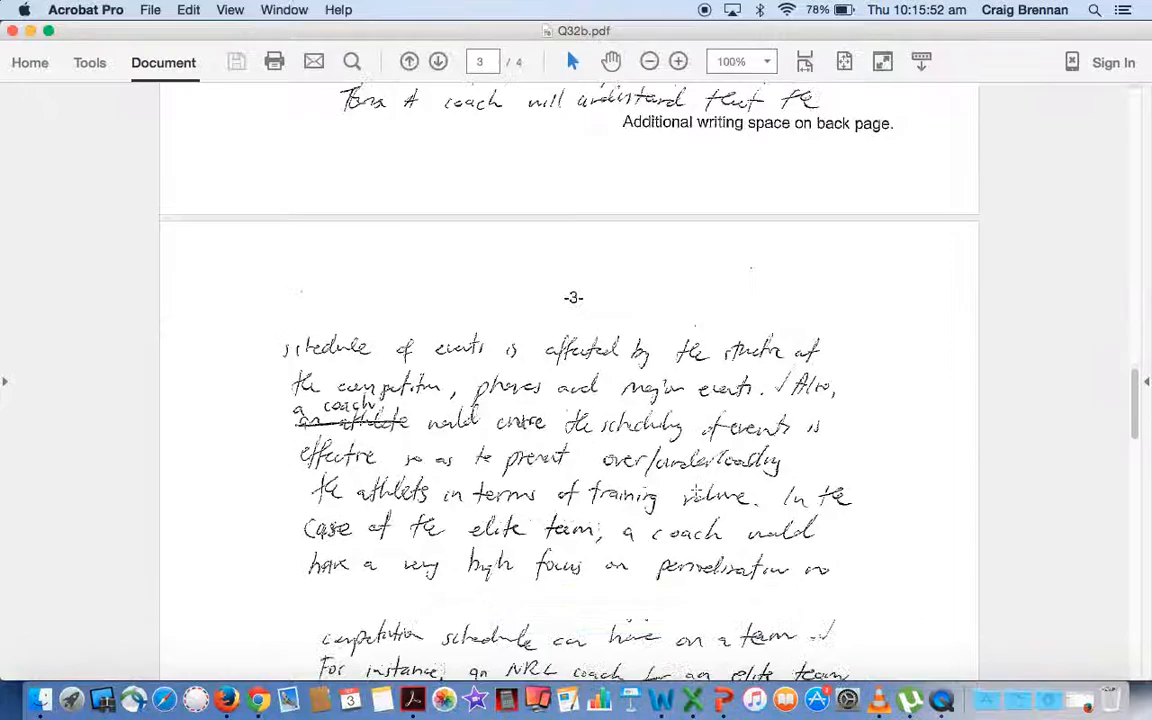
{"action": "scroll", "scroll_direction": "down", "scroll_amount": 3}
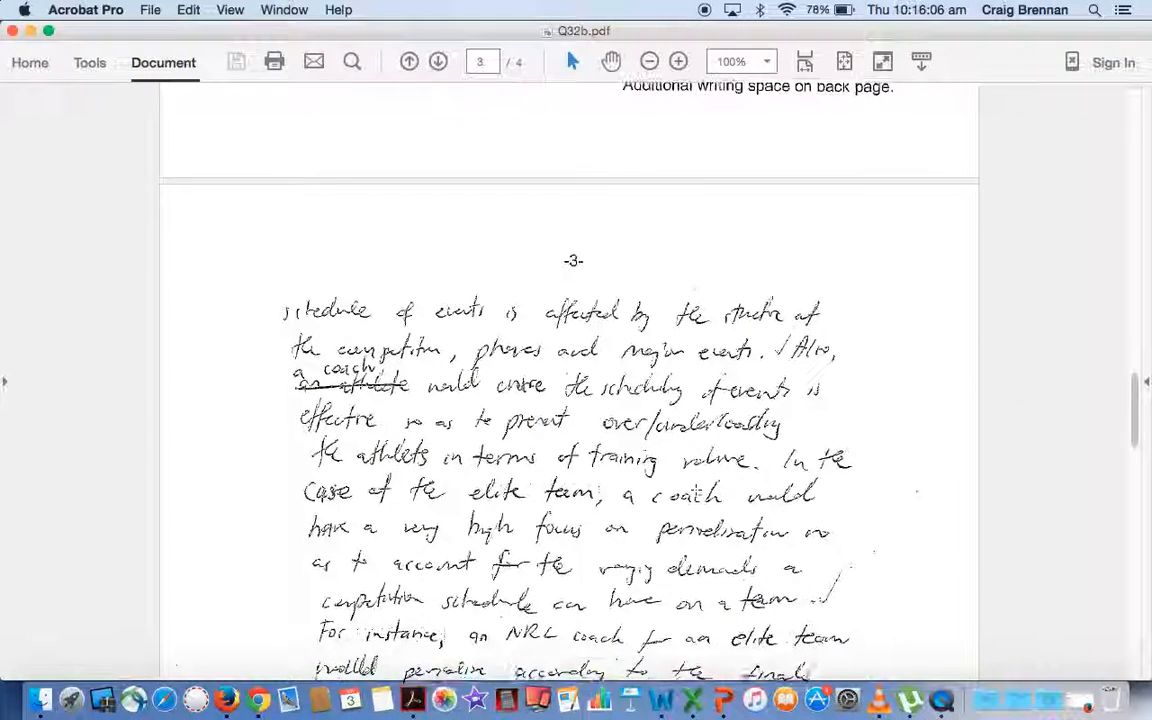
{"action": "scroll", "scroll_direction": "down", "scroll_amount": 3}
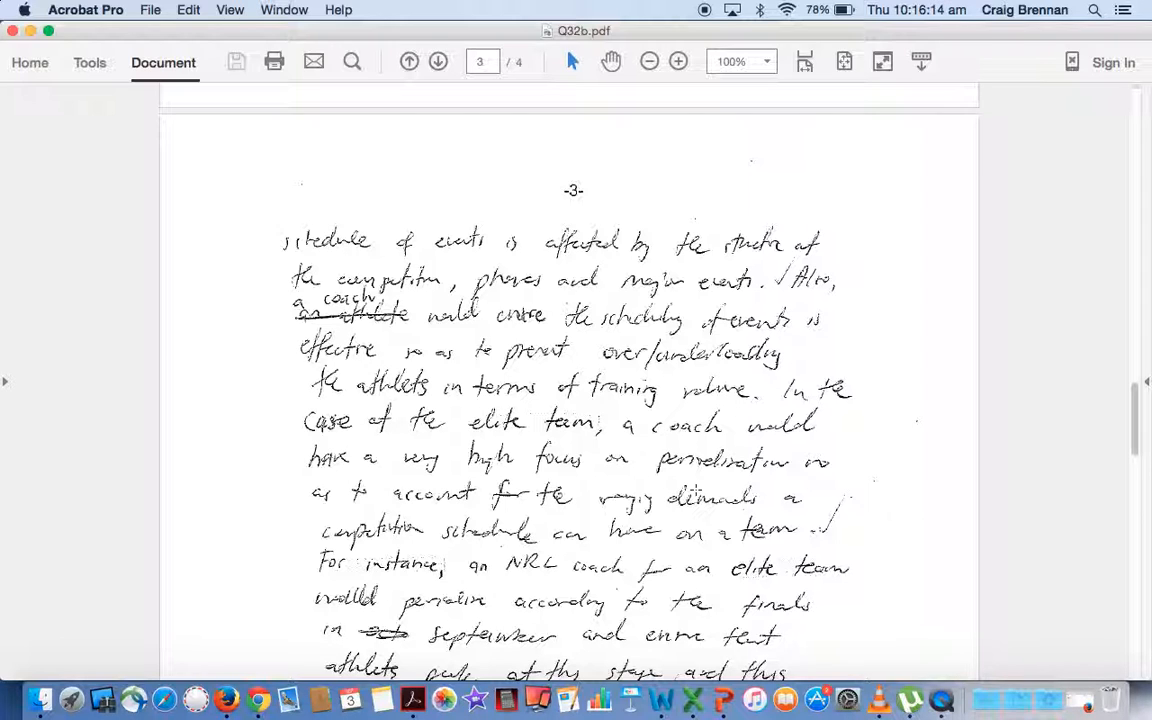
{"action": "scroll", "scroll_direction": "down", "scroll_amount": 3}
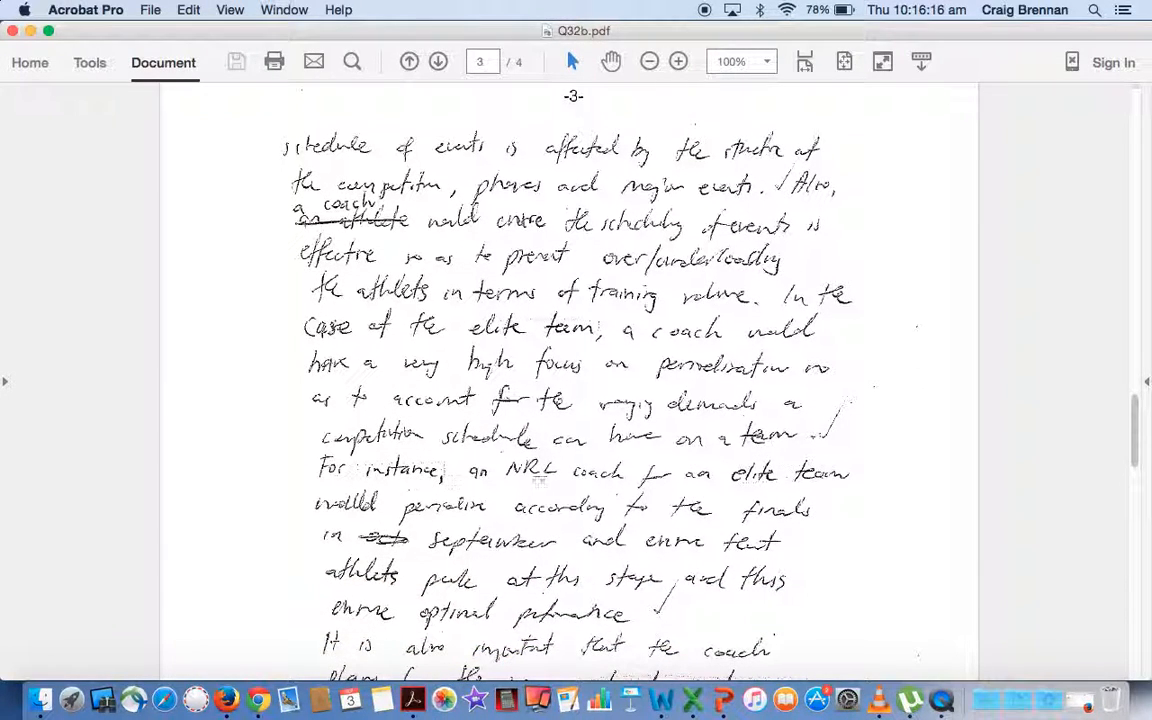
{"action": "scroll", "scroll_direction": "down", "scroll_amount": 3}
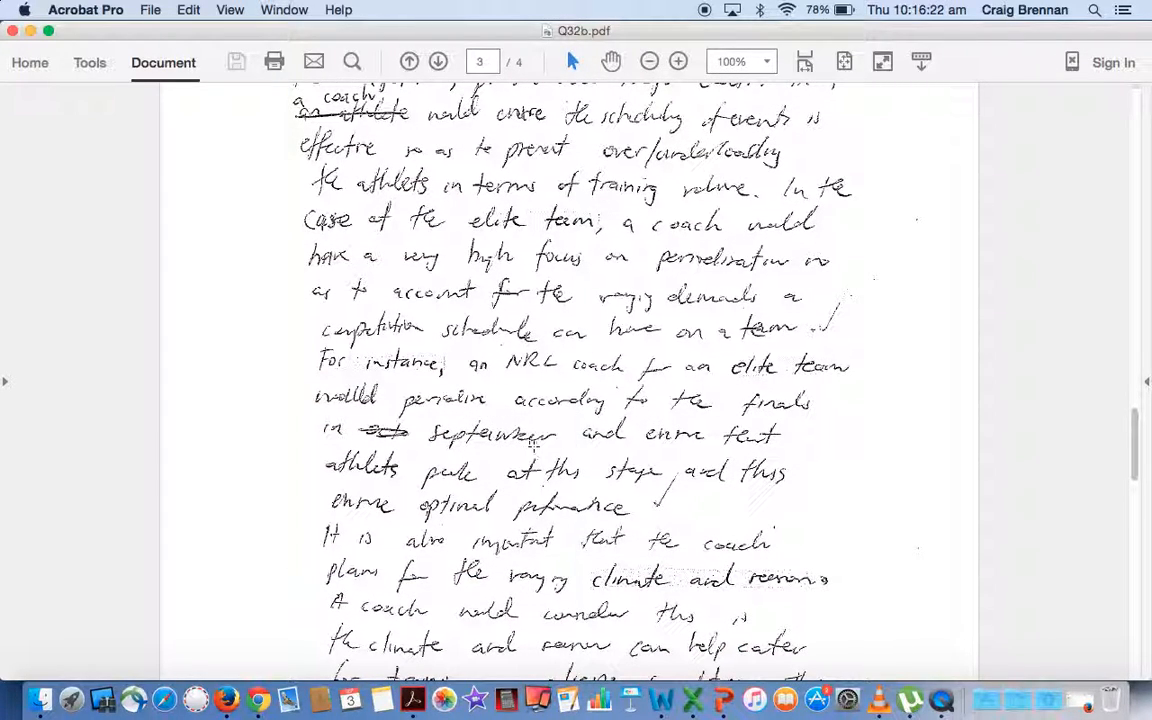
{"action": "scroll", "scroll_direction": "down", "scroll_amount": 3}
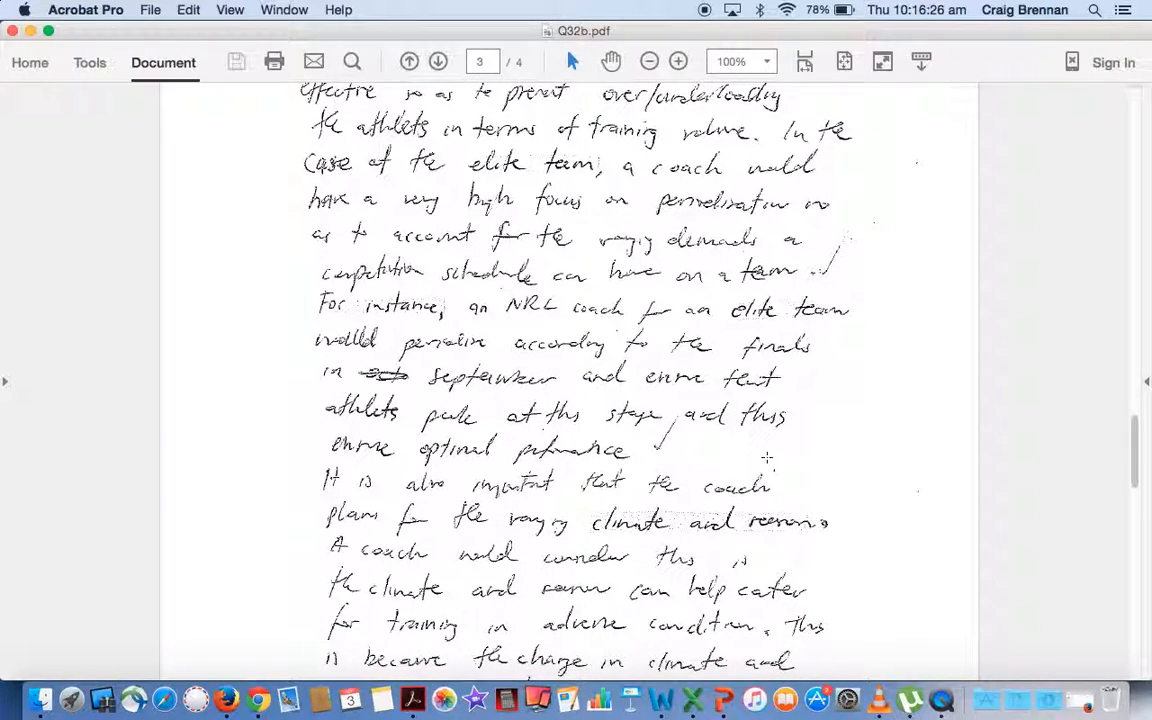
{"action": "scroll", "scroll_direction": "down", "scroll_amount": 3}
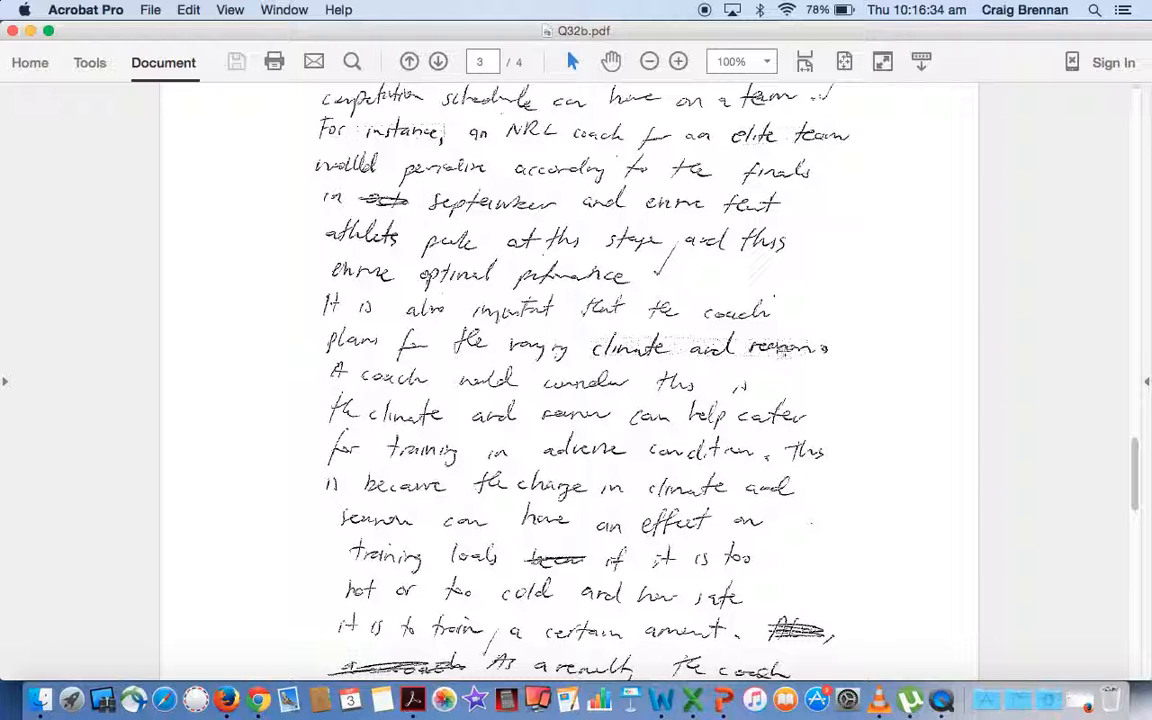
{"action": "scroll", "scroll_direction": "down", "scroll_amount": 3}
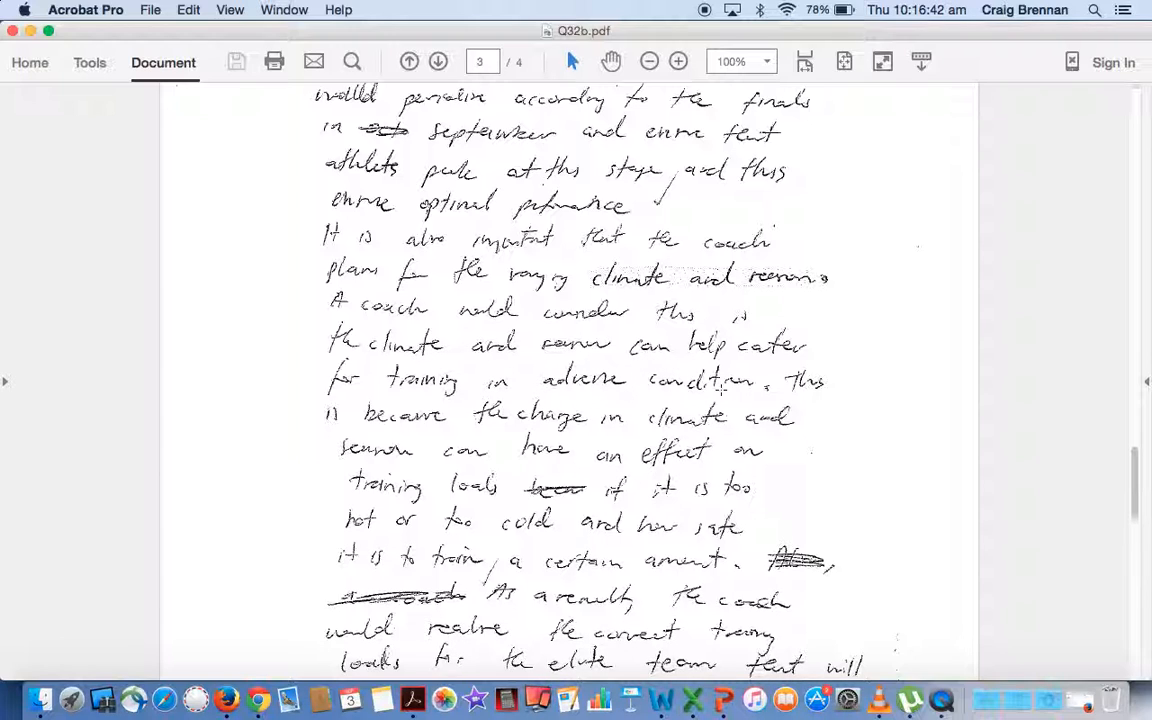
{"action": "scroll", "scroll_direction": "down", "scroll_amount": 3}
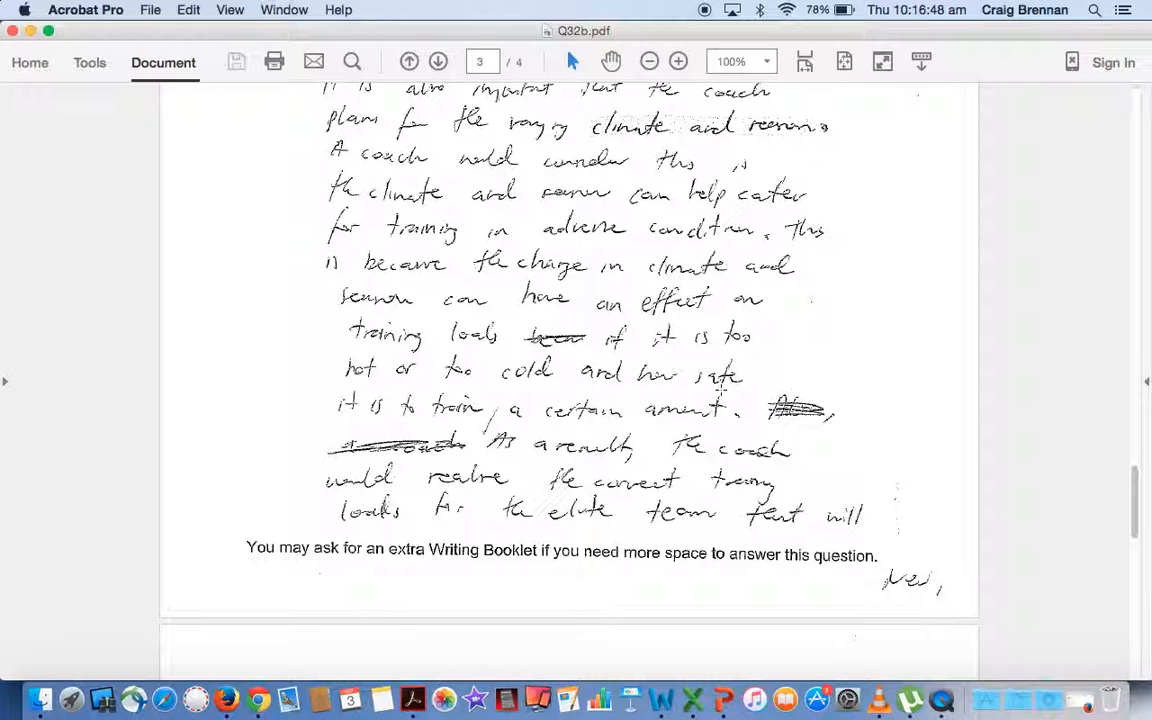
{"action": "scroll", "scroll_direction": "down", "scroll_amount": 3}
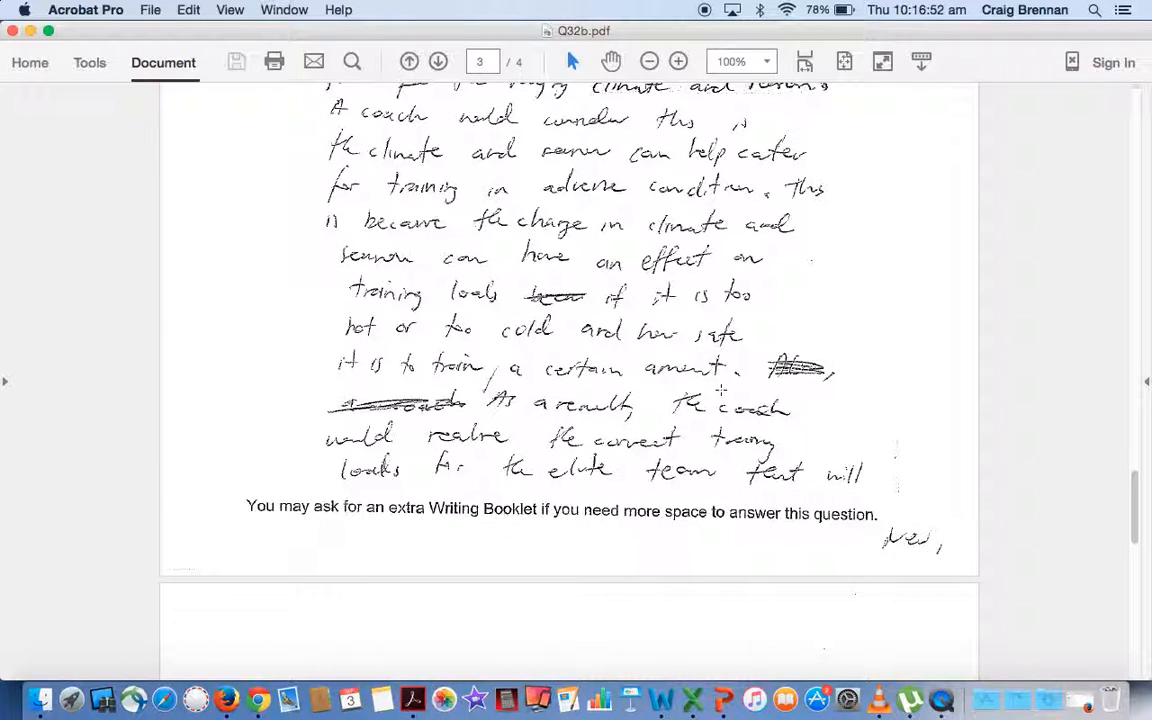
{"action": "scroll", "scroll_direction": "down", "scroll_amount": 3}
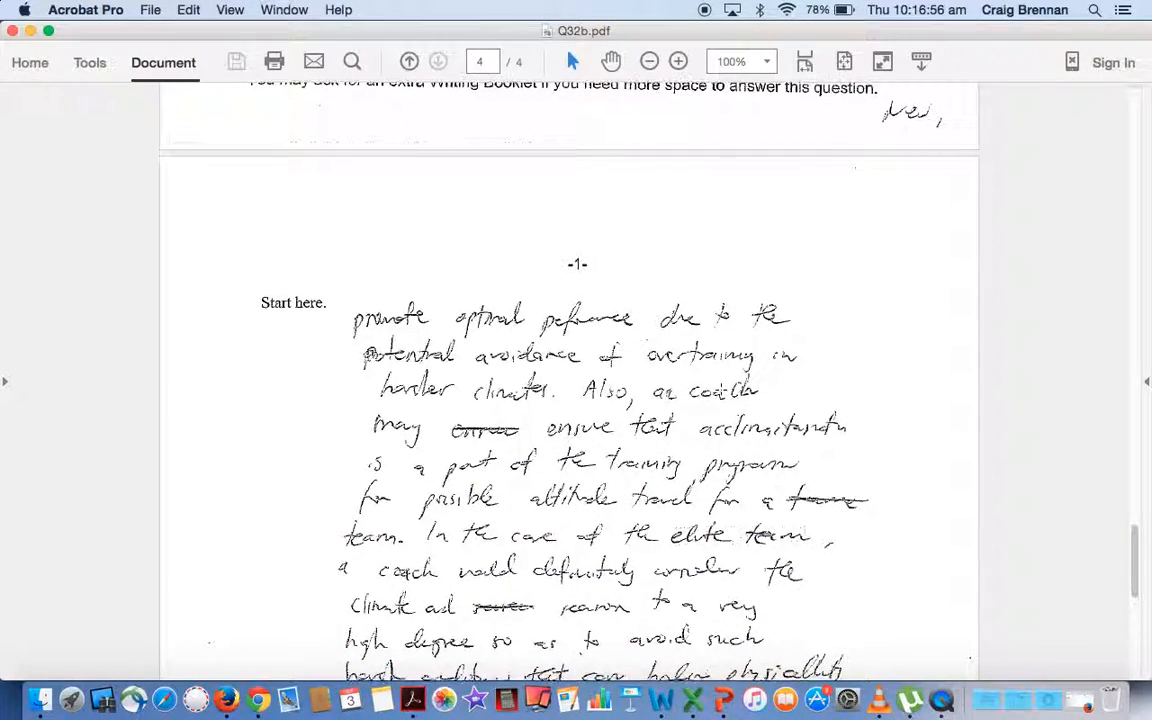
Scroll down page 4 of the Q32b answer to its conclusion and the circled mark 12.
{"action": "scroll", "scroll_direction": "down", "scroll_amount": 3}
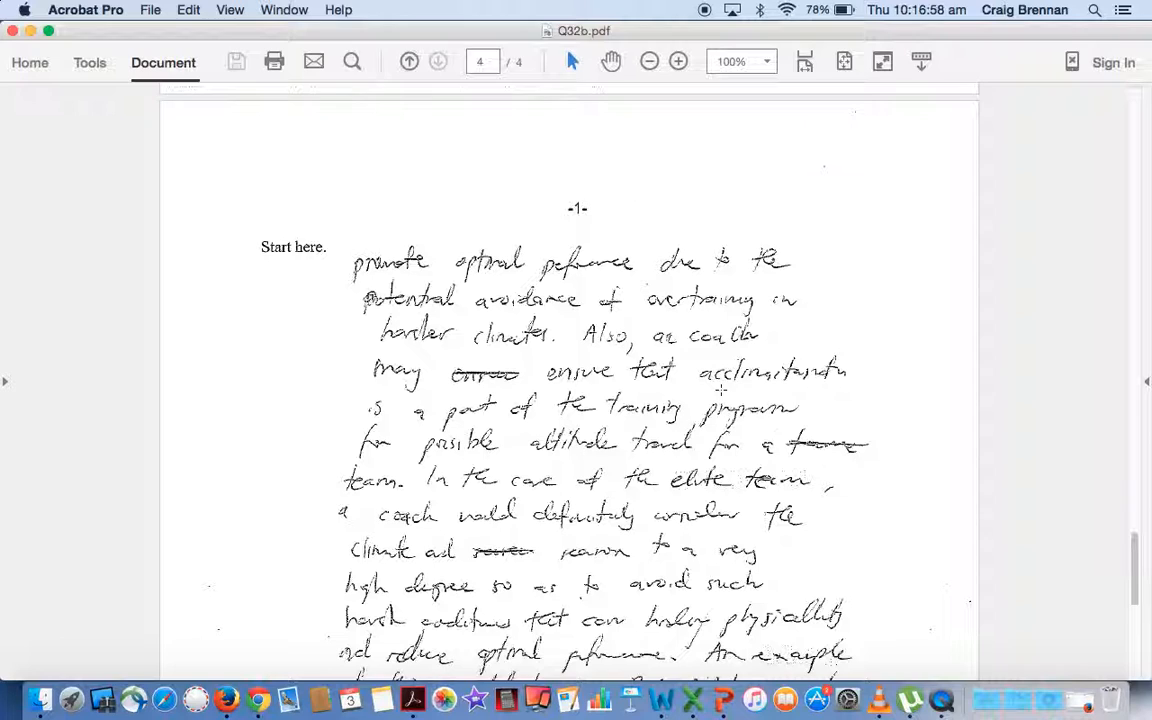
{"action": "scroll", "scroll_direction": "down", "scroll_amount": 3}
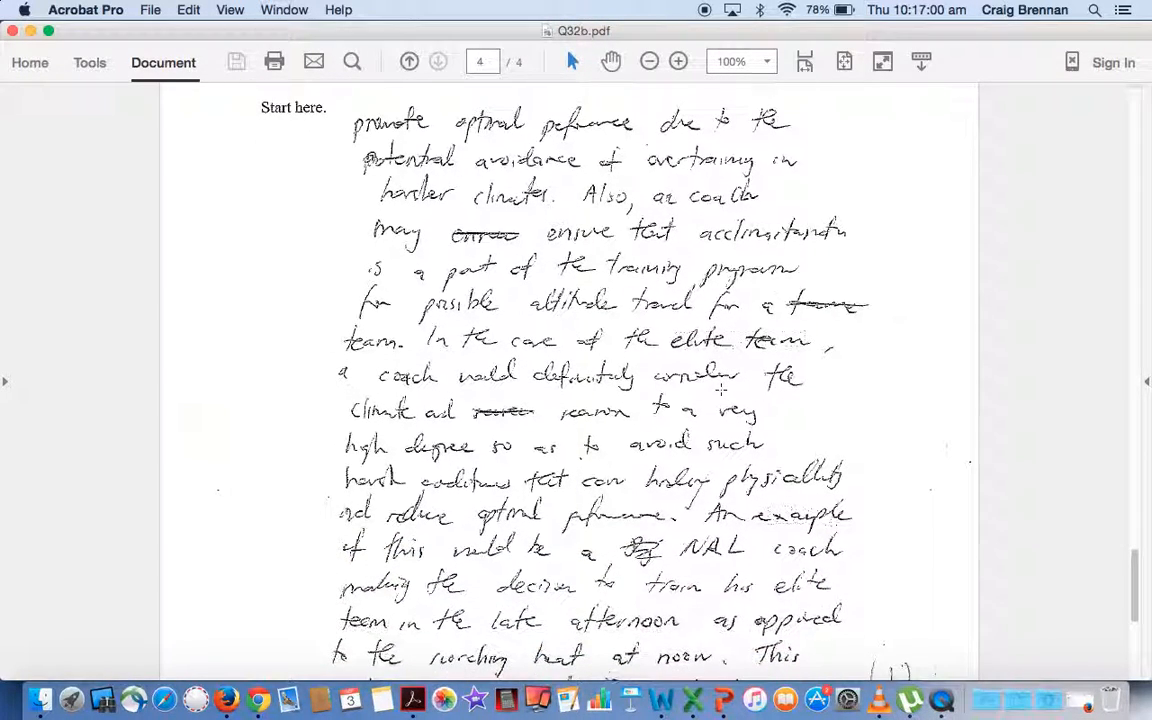
{"action": "scroll", "scroll_direction": "down", "scroll_amount": 3}
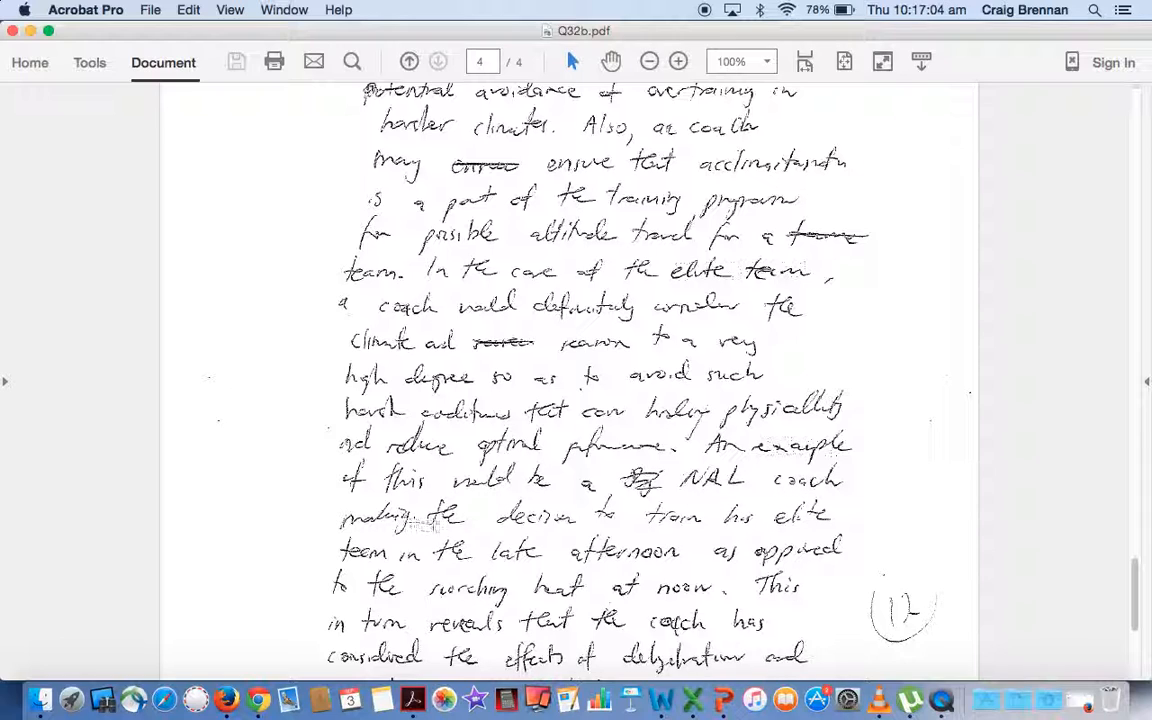
{"action": "mouse_move", "coordinate": [570, 580]}
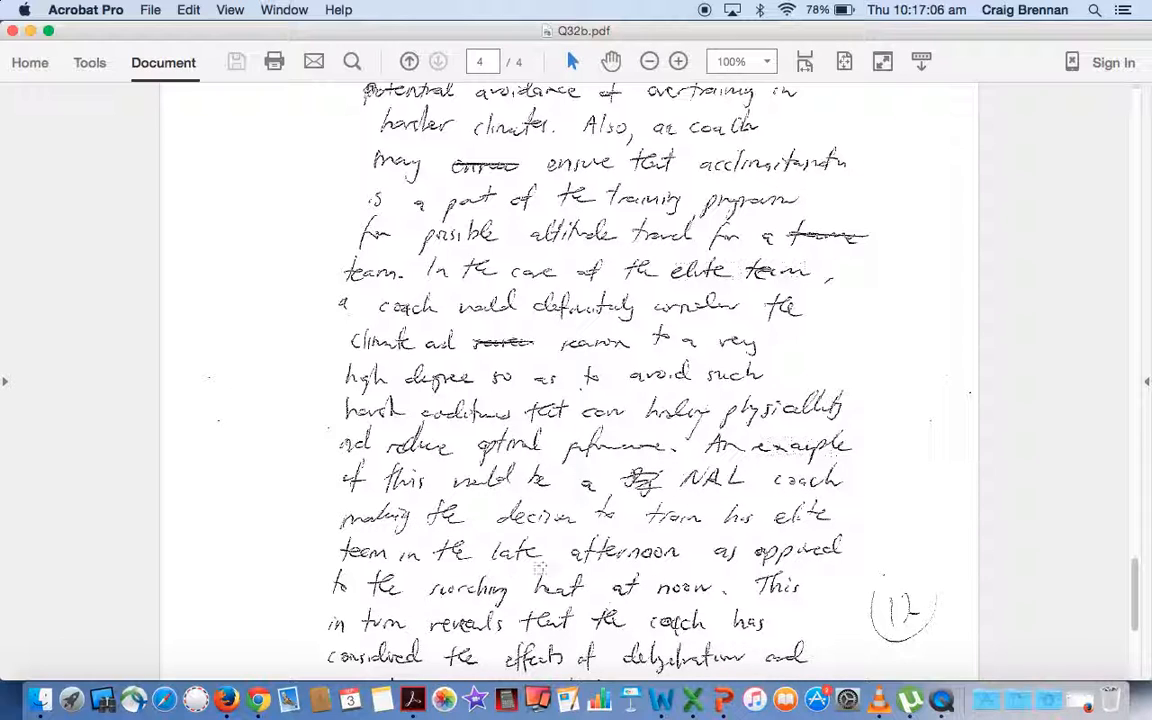
{"action": "scroll", "scroll_direction": "down", "scroll_amount": 3}
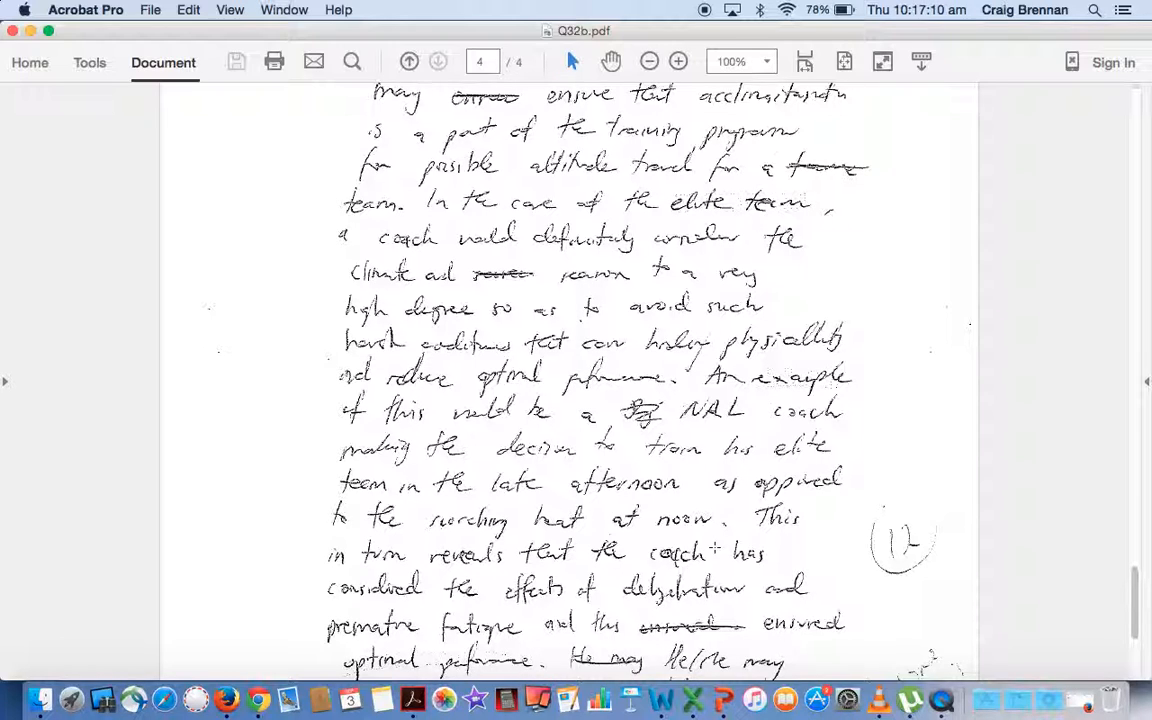
{"action": "scroll", "scroll_direction": "down", "scroll_amount": 3}
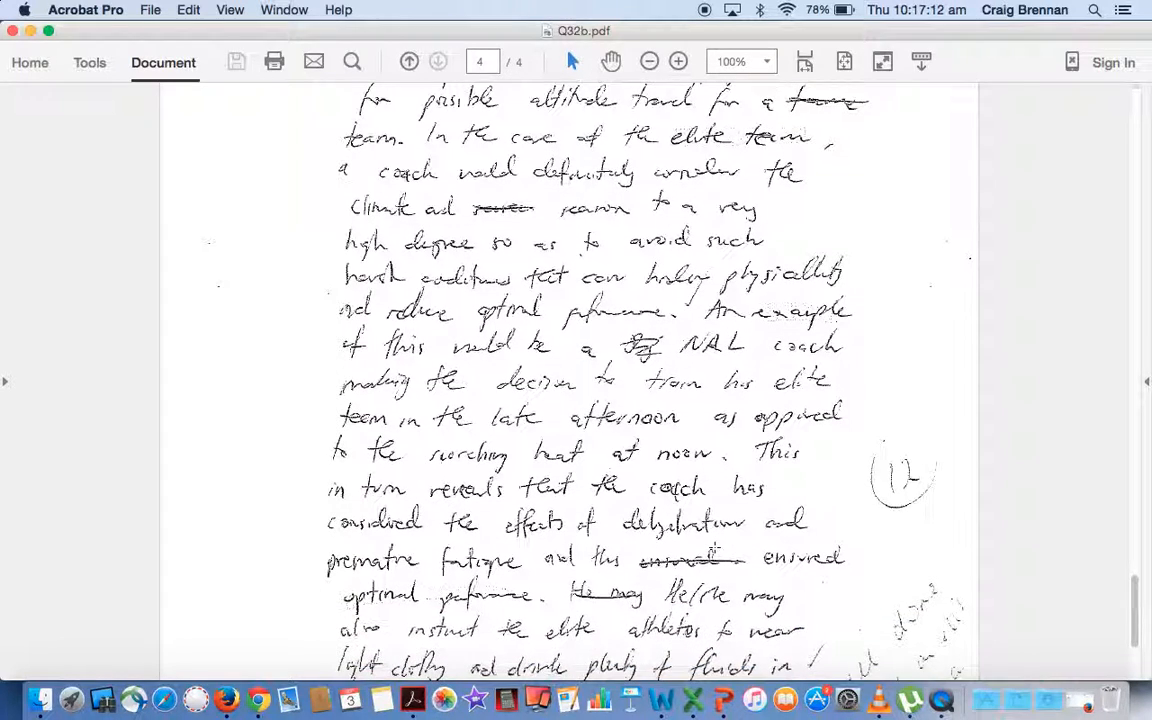
{"action": "scroll", "scroll_direction": "down", "scroll_amount": 3}
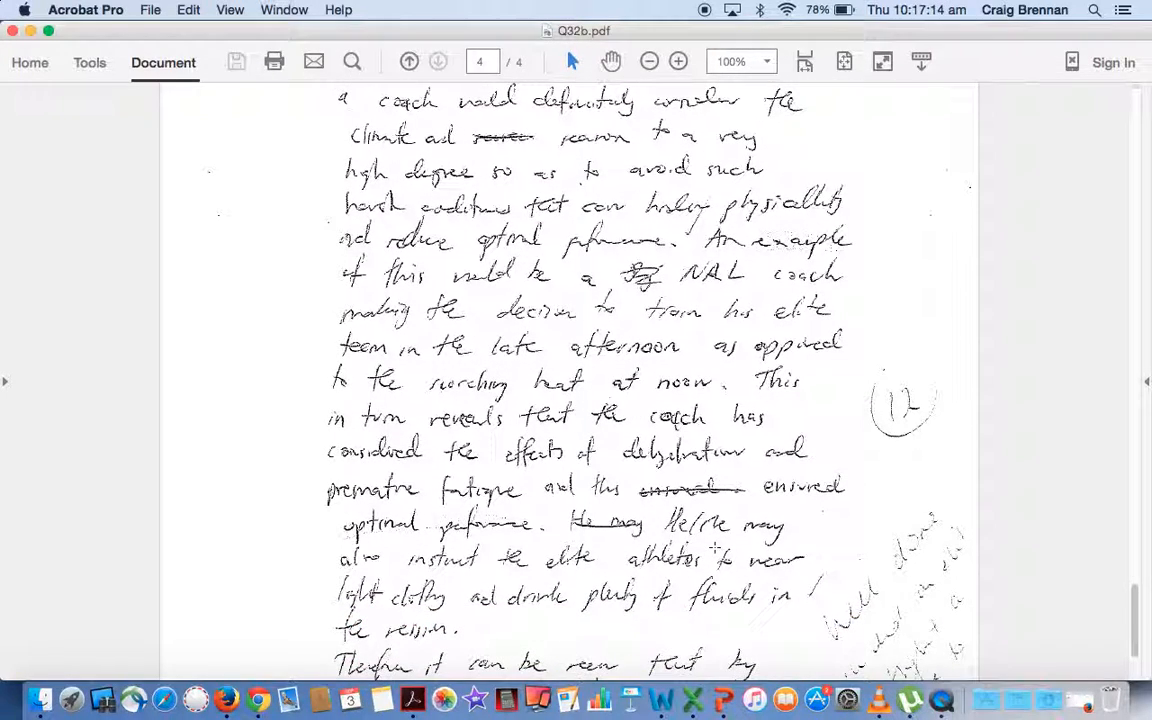
{"action": "scroll", "scroll_direction": "down", "scroll_amount": 3}
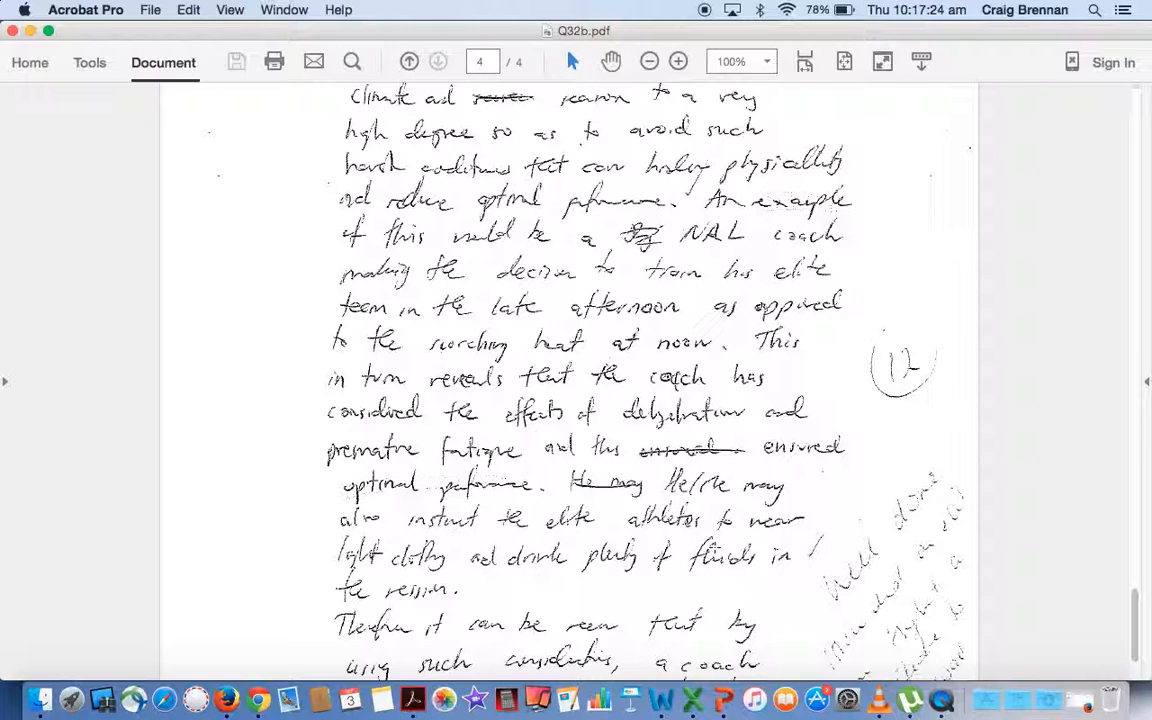
{"action": "scroll", "scroll_direction": "down", "scroll_amount": 3}
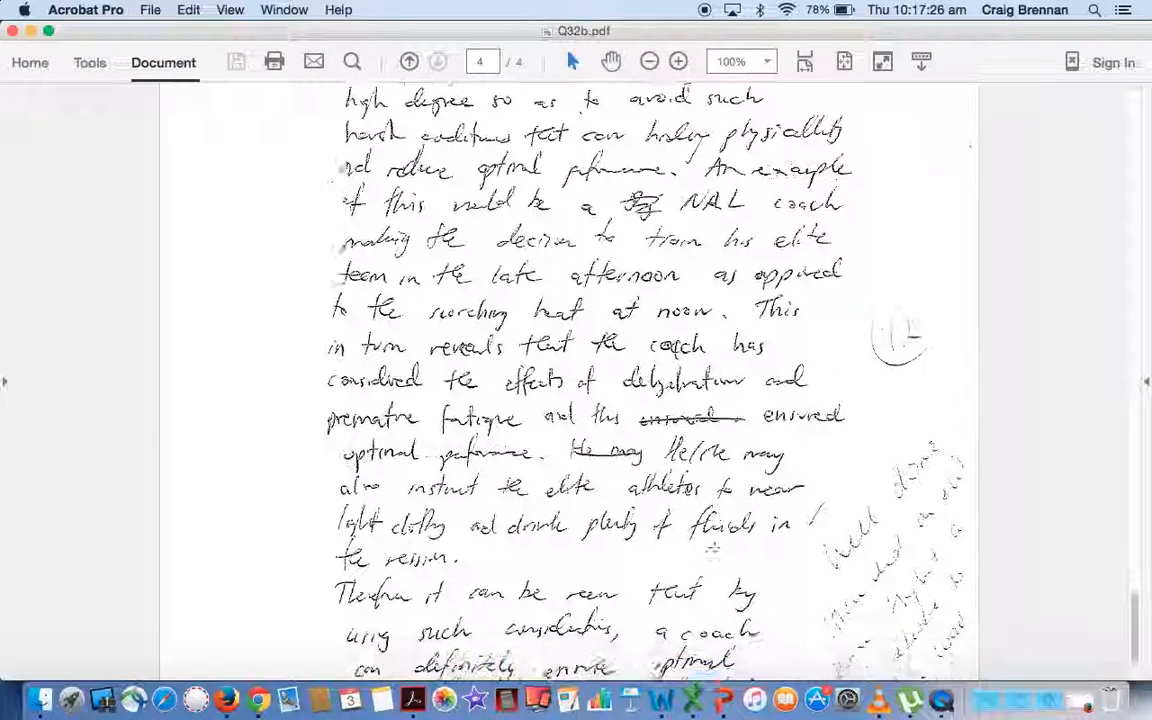
{"action": "scroll", "scroll_direction": "down", "scroll_amount": 3}
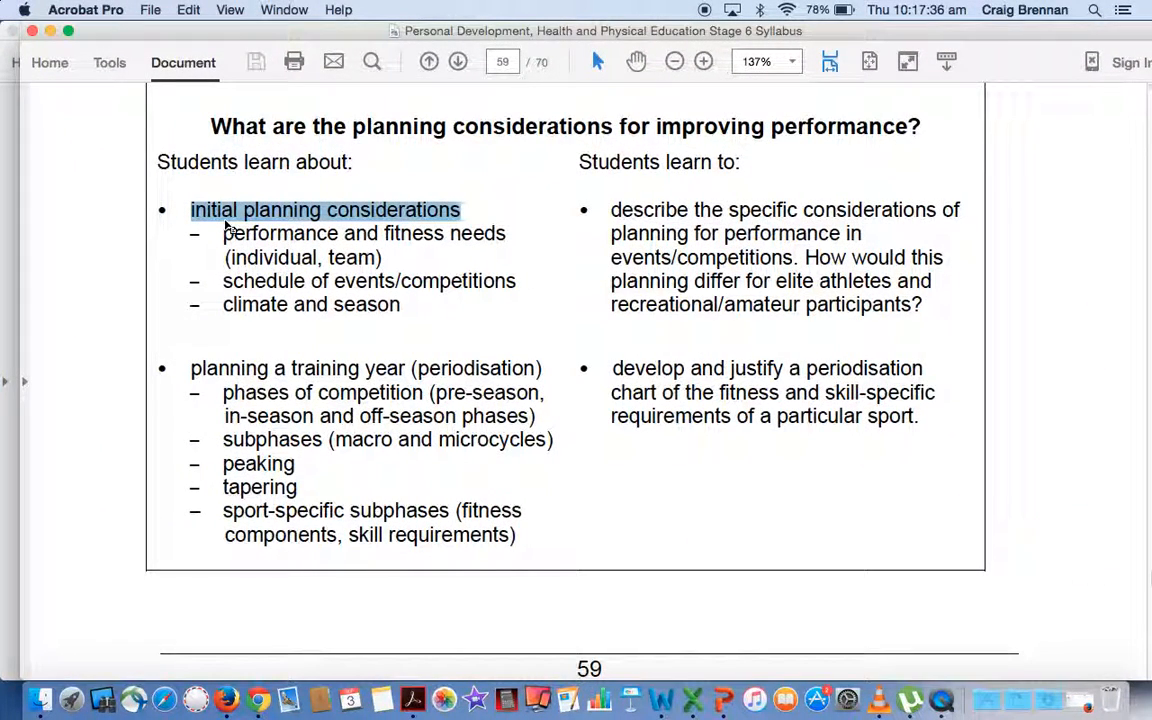
{"action": "mouse_move", "coordinate": [208, 338]}
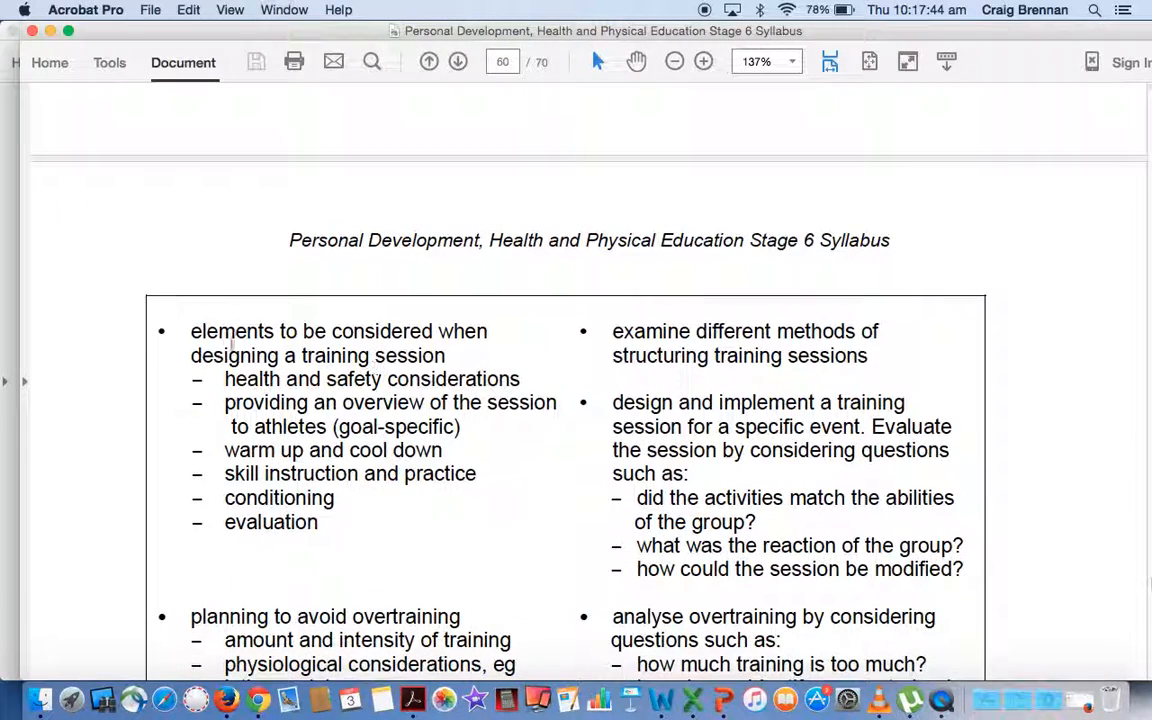
Highlight 'elements to be considered when' on syllabus page 60, then 'initial planning considerations' in Word question 32b.
{"action": "left_click_drag", "start_coordinate": [190, 332], "coordinate": [488, 332]}
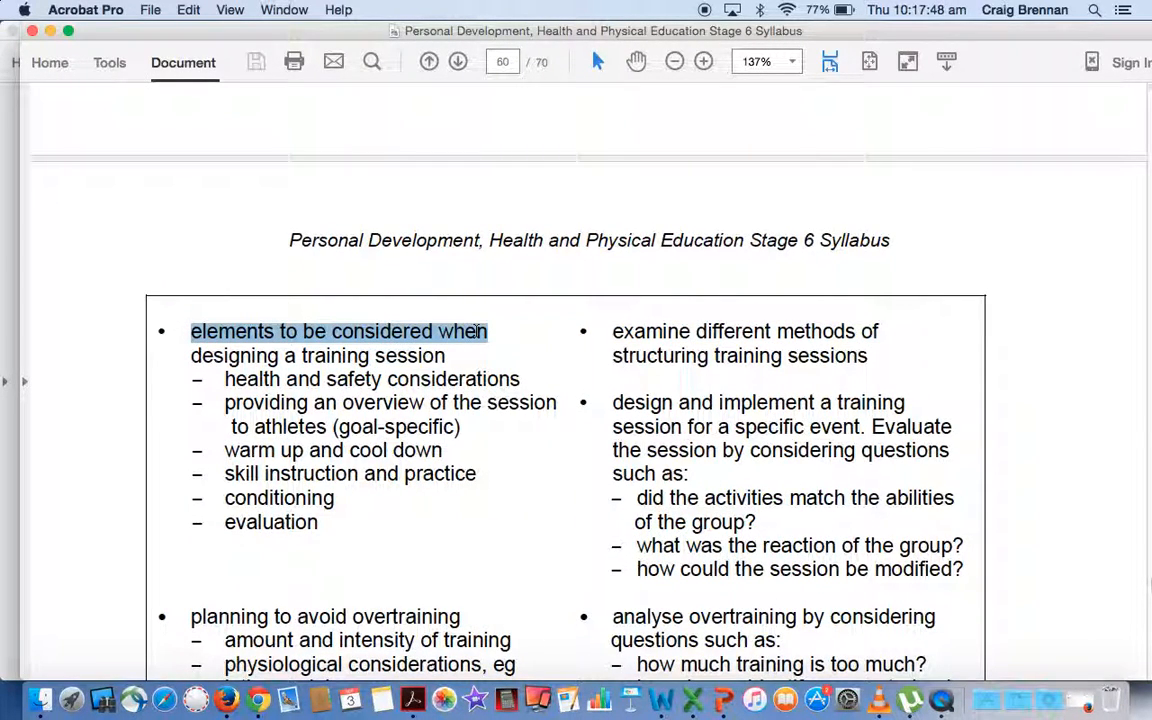
{"action": "left_click", "coordinate": [416, 60]}
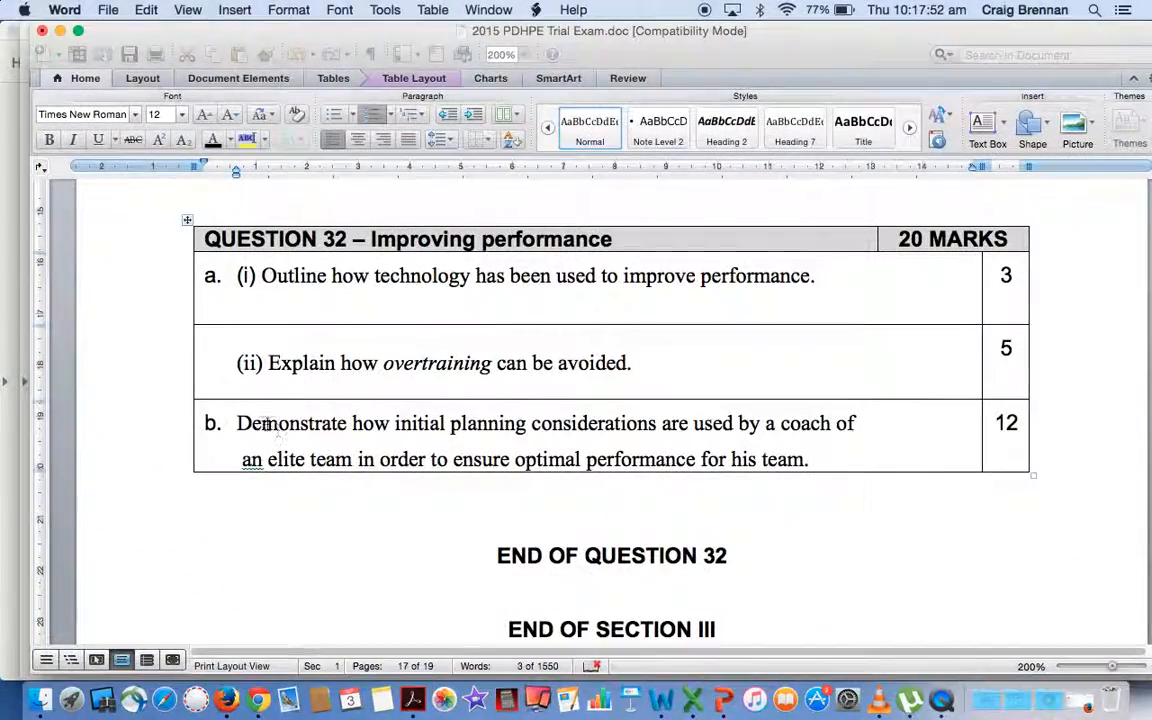
{"action": "left_click_drag", "start_coordinate": [408, 426], "coordinate": [664, 426]}
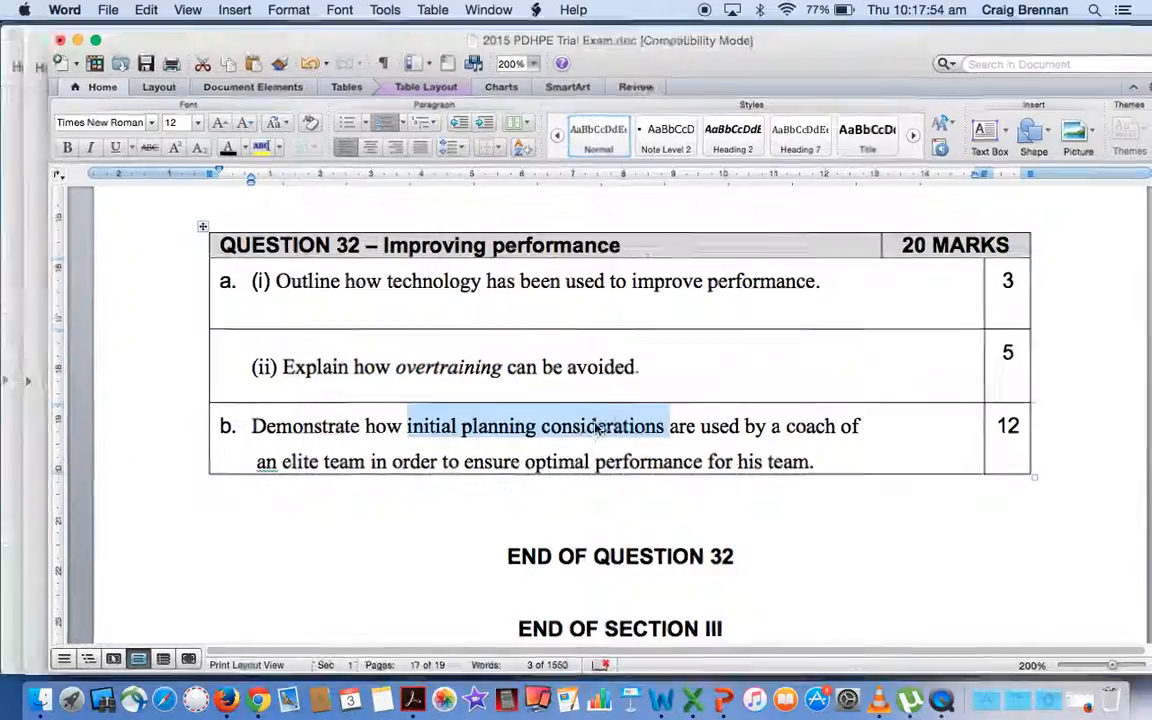